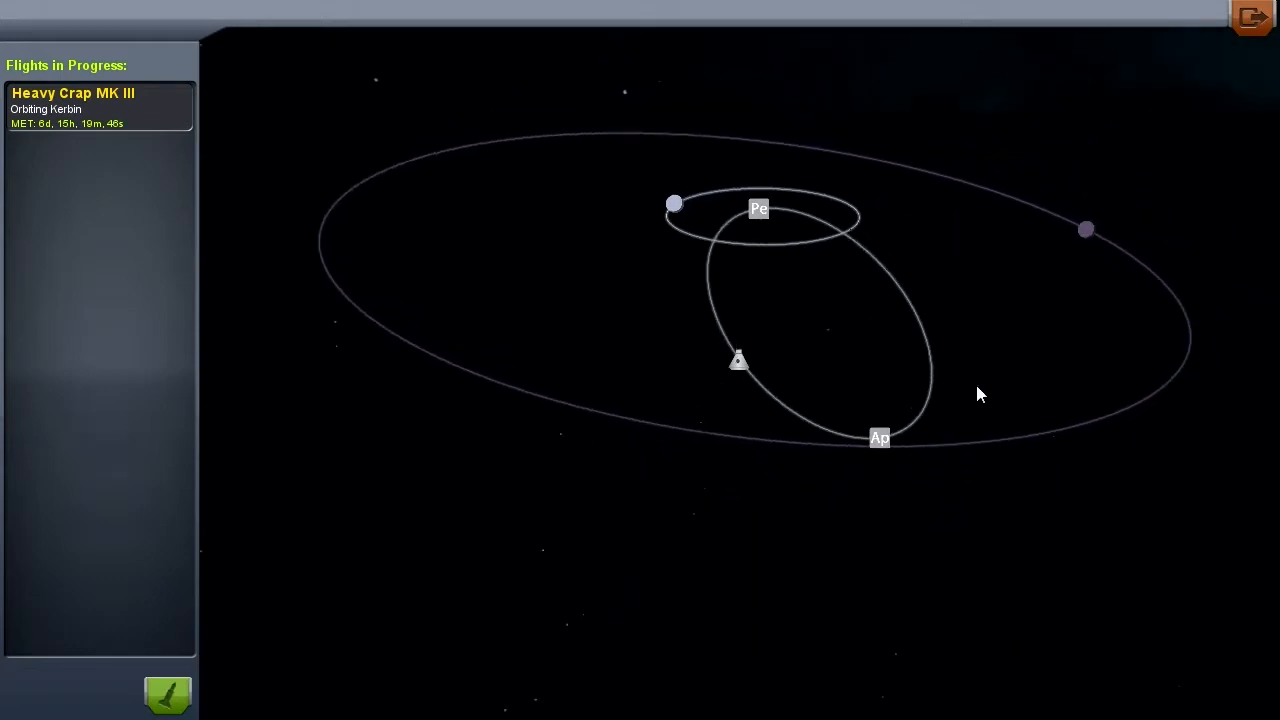
pyautogui.moveTo(1087, 230)
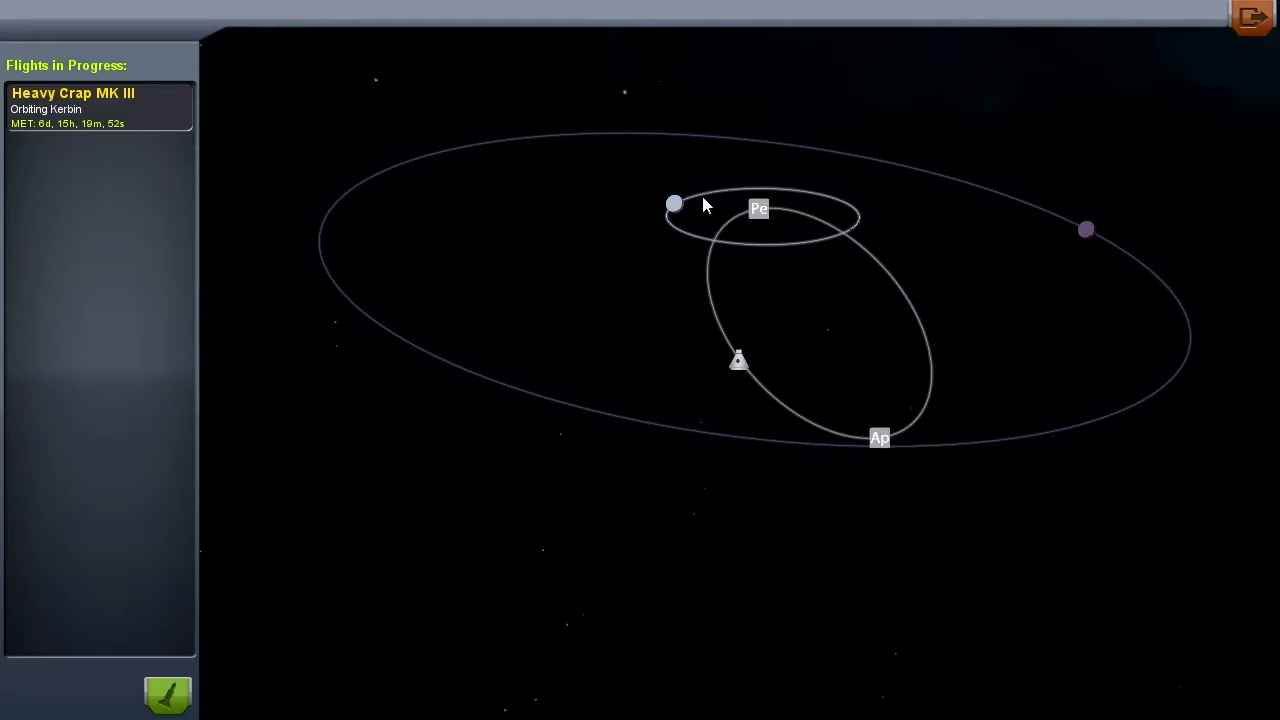
pyautogui.moveTo(738, 360)
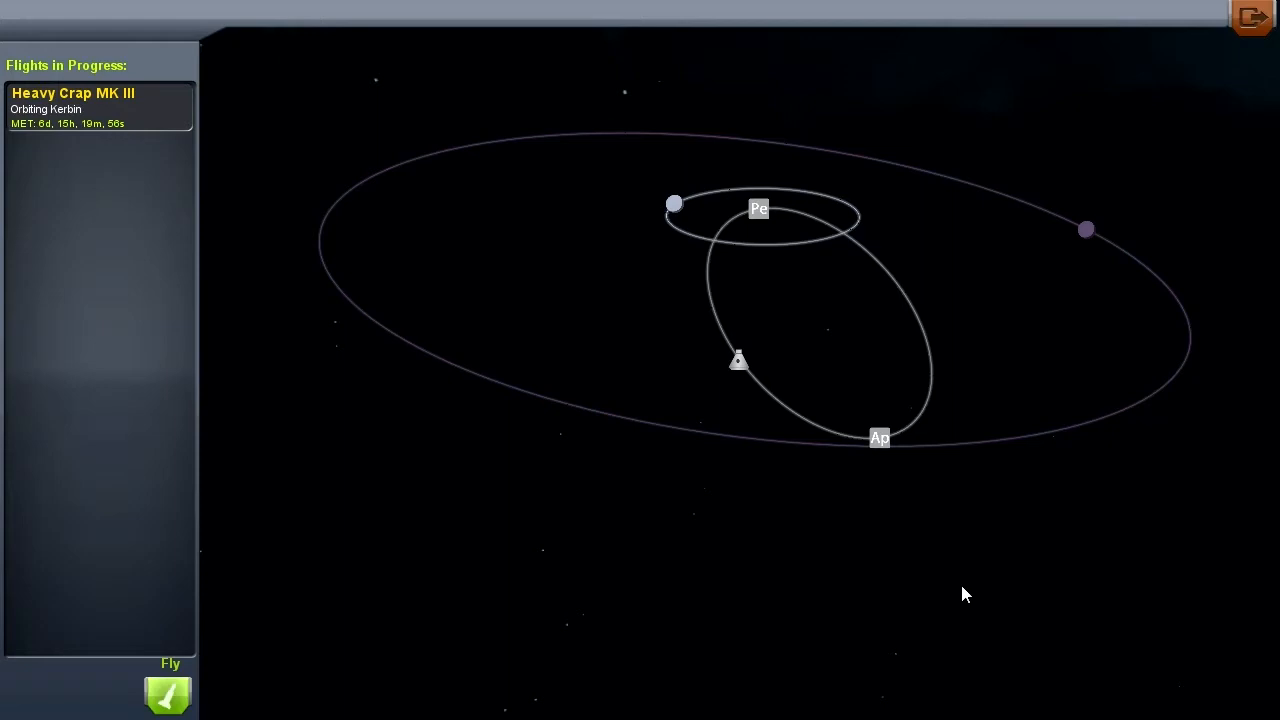
# Fly the Heavy Crap MK III and inspect its FL-T32 tank, which holds 0.0 L.
pyautogui.click(167, 690)
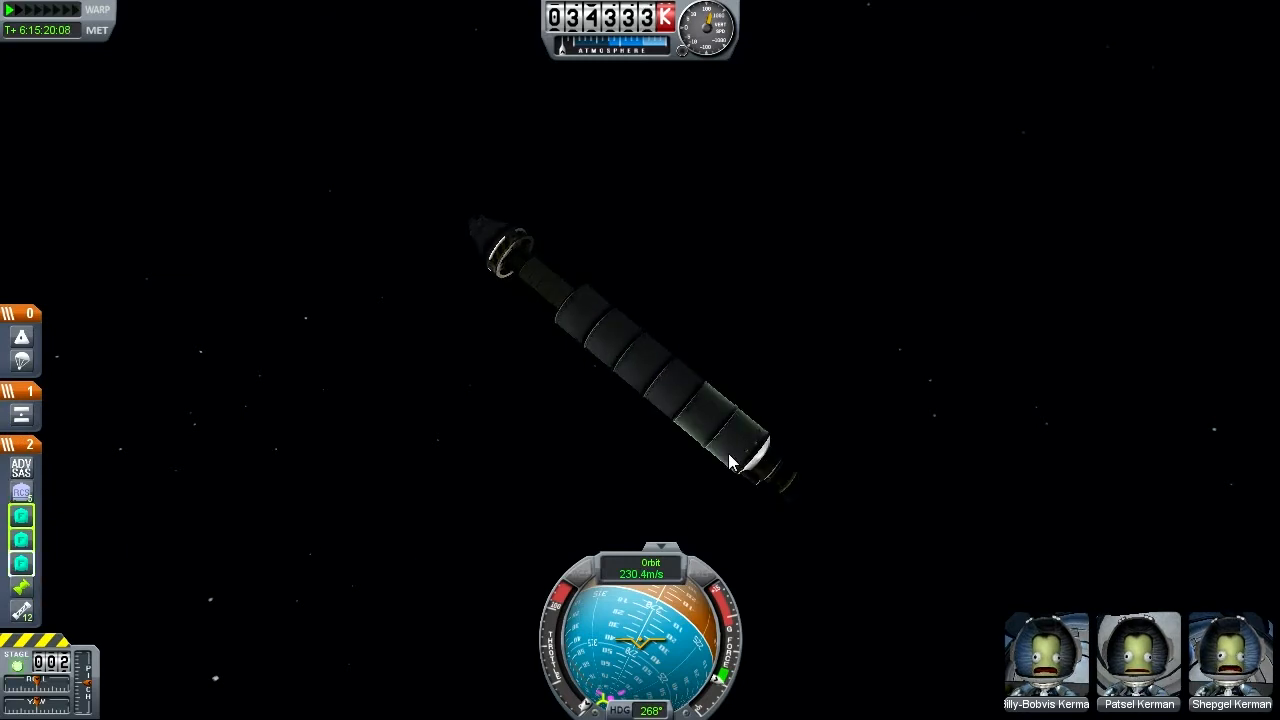
pyautogui.click(700, 445)
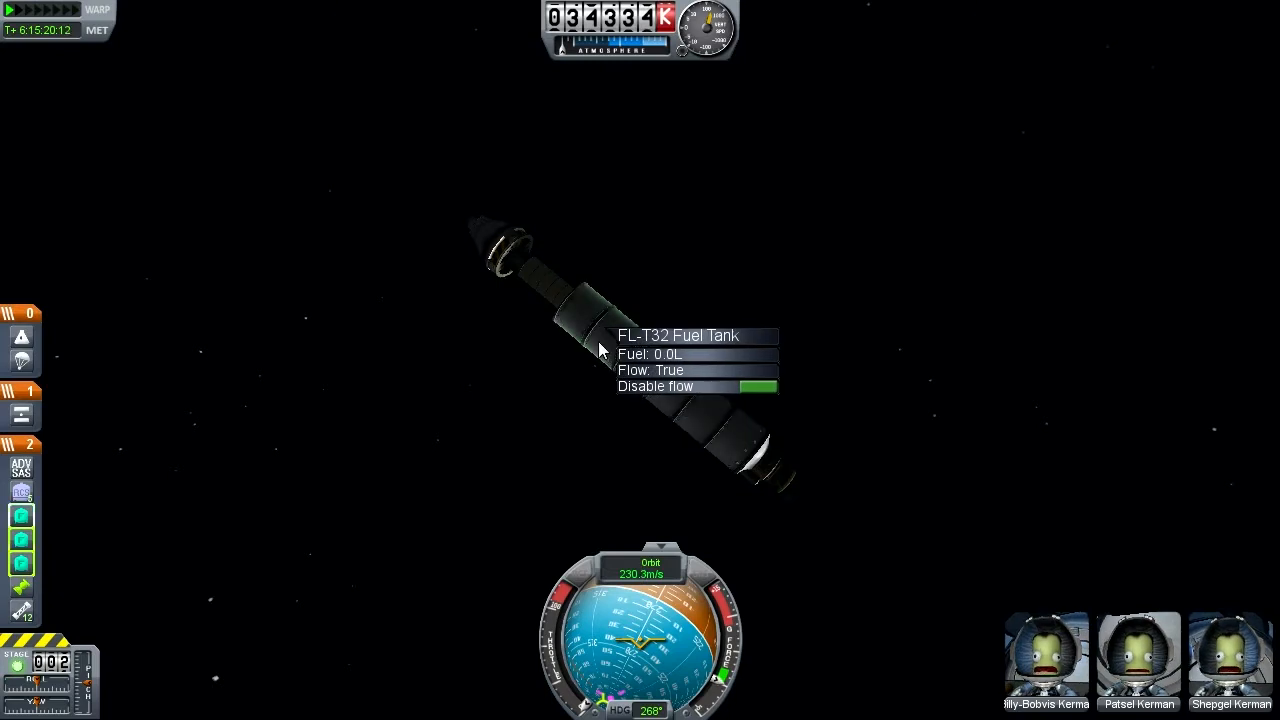
pyautogui.moveTo(565, 443)
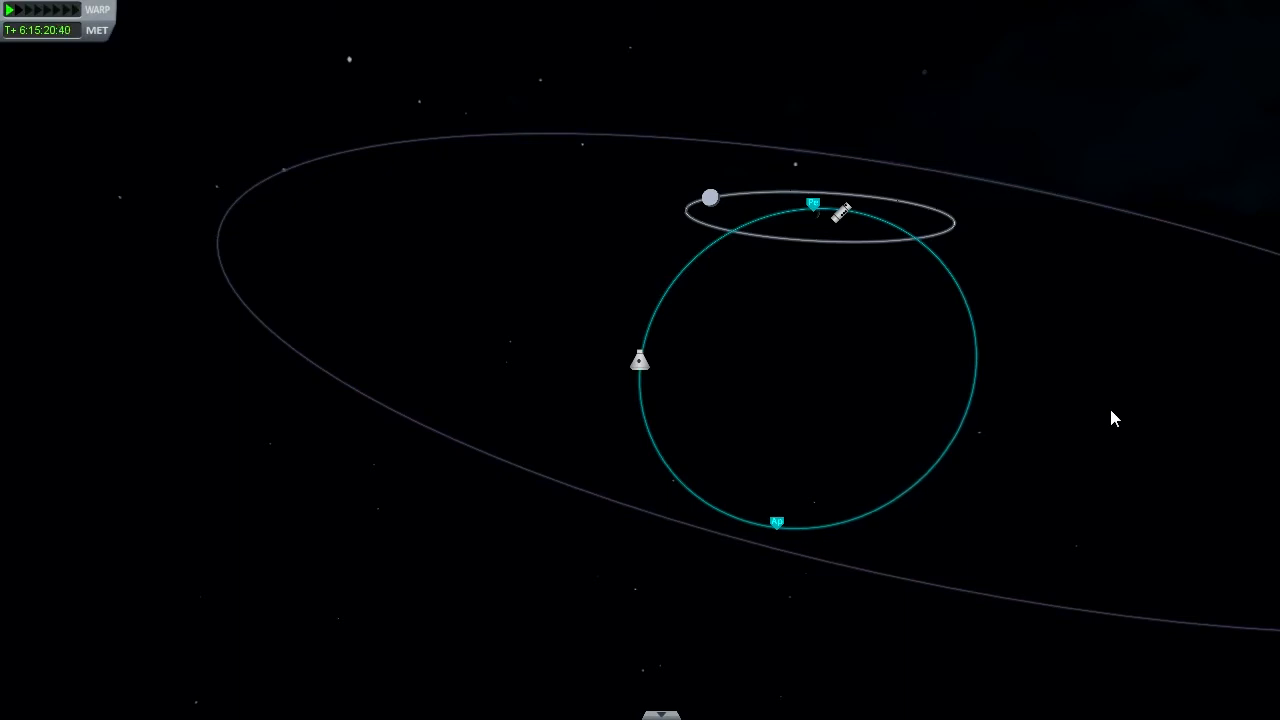
pyautogui.moveTo(463, 256)
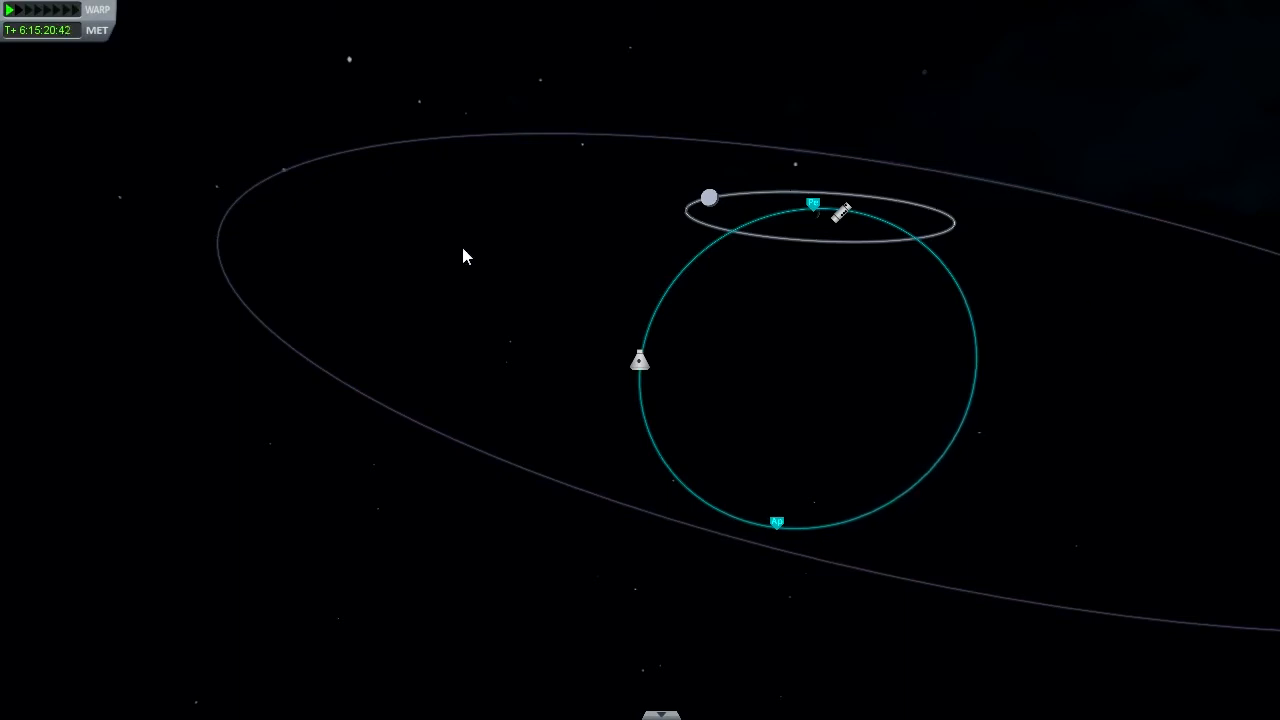
pyautogui.moveTo(447, 254)
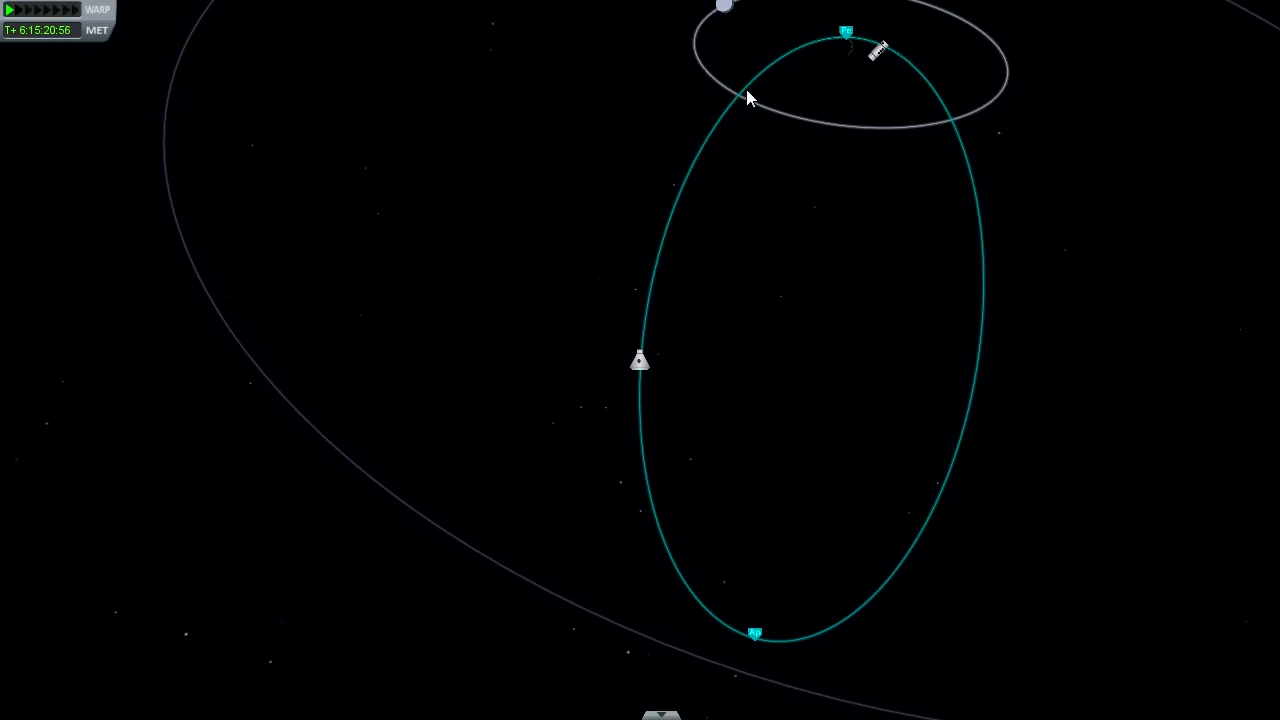
pyautogui.moveTo(756, 104)
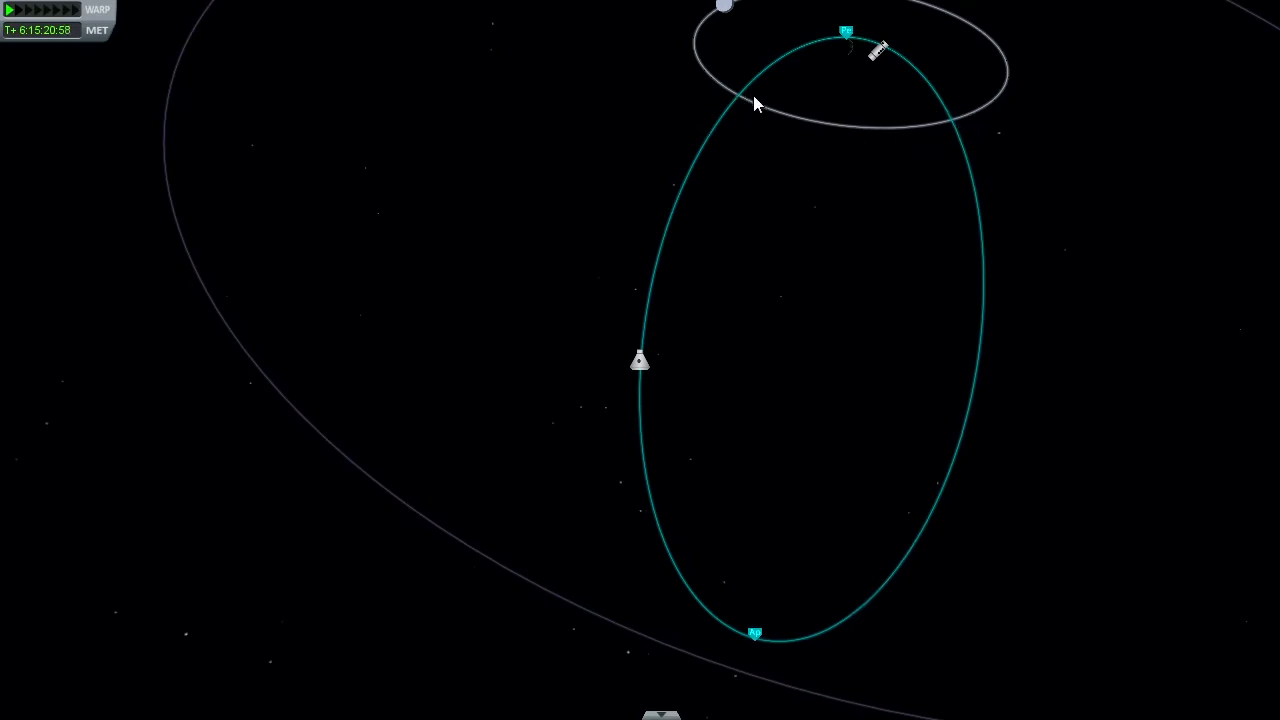
pyautogui.moveTo(897, 463)
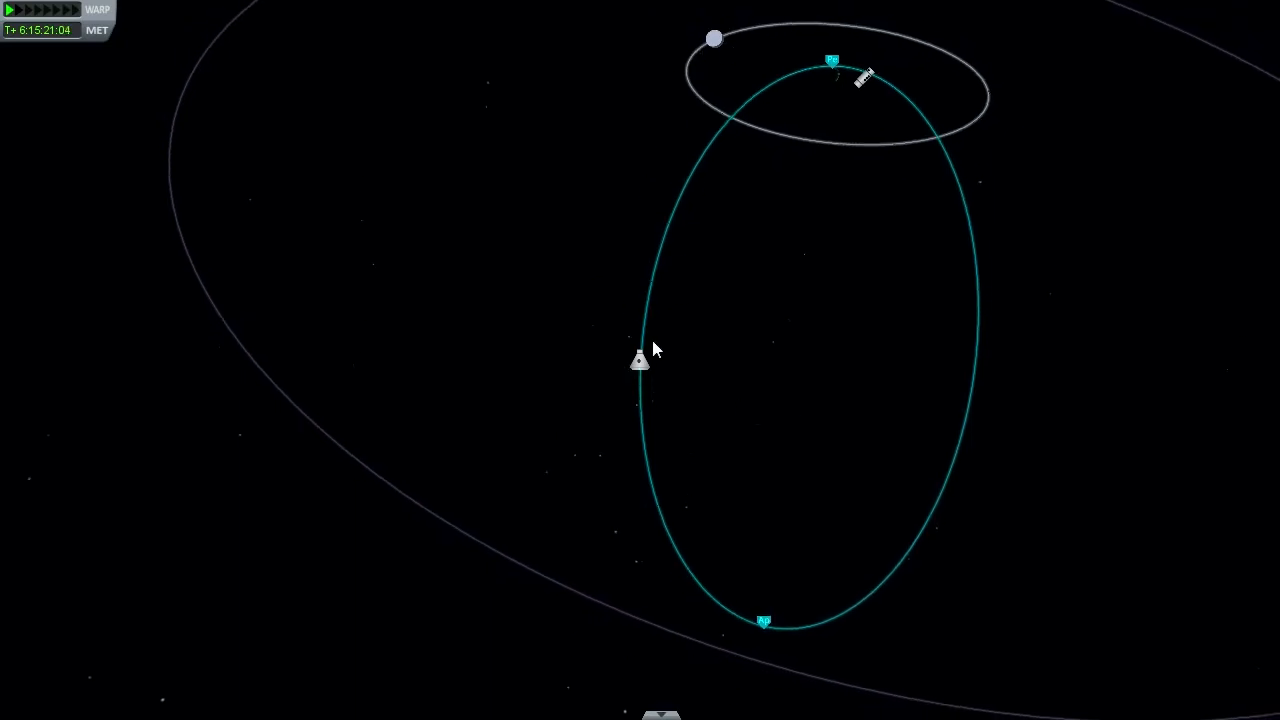
pyautogui.moveTo(667, 404)
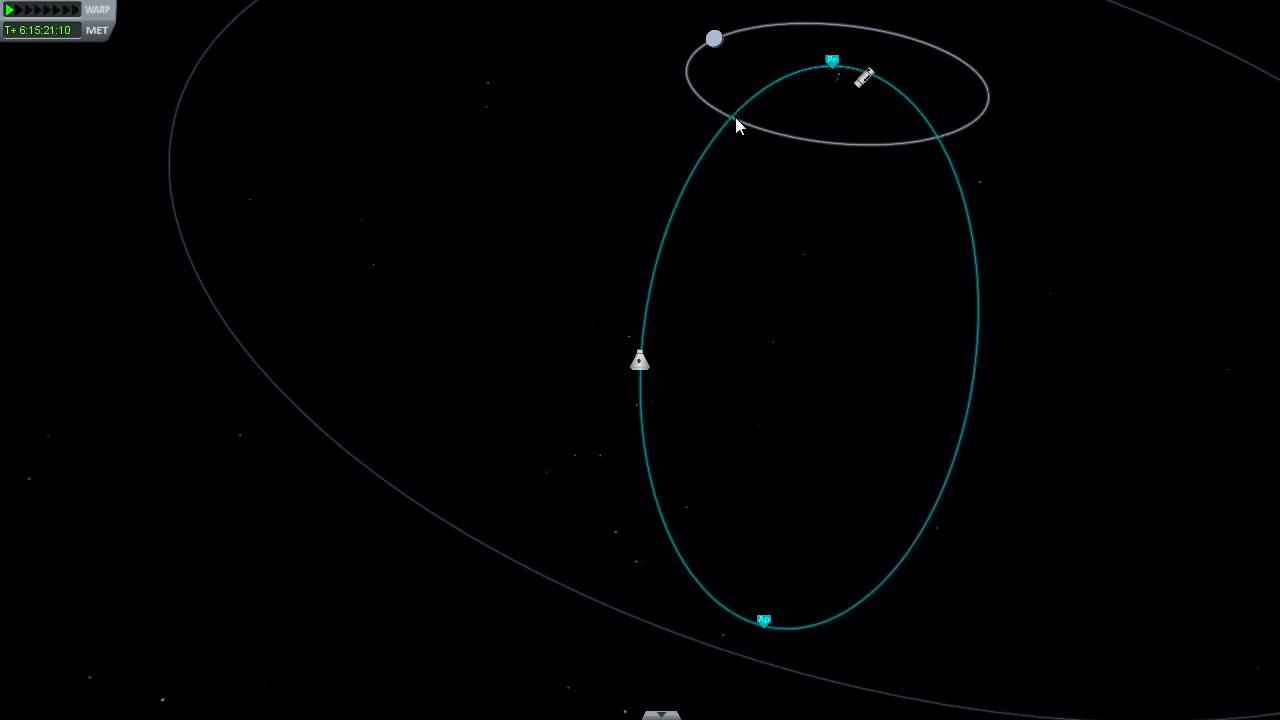
pyautogui.moveTo(972, 130)
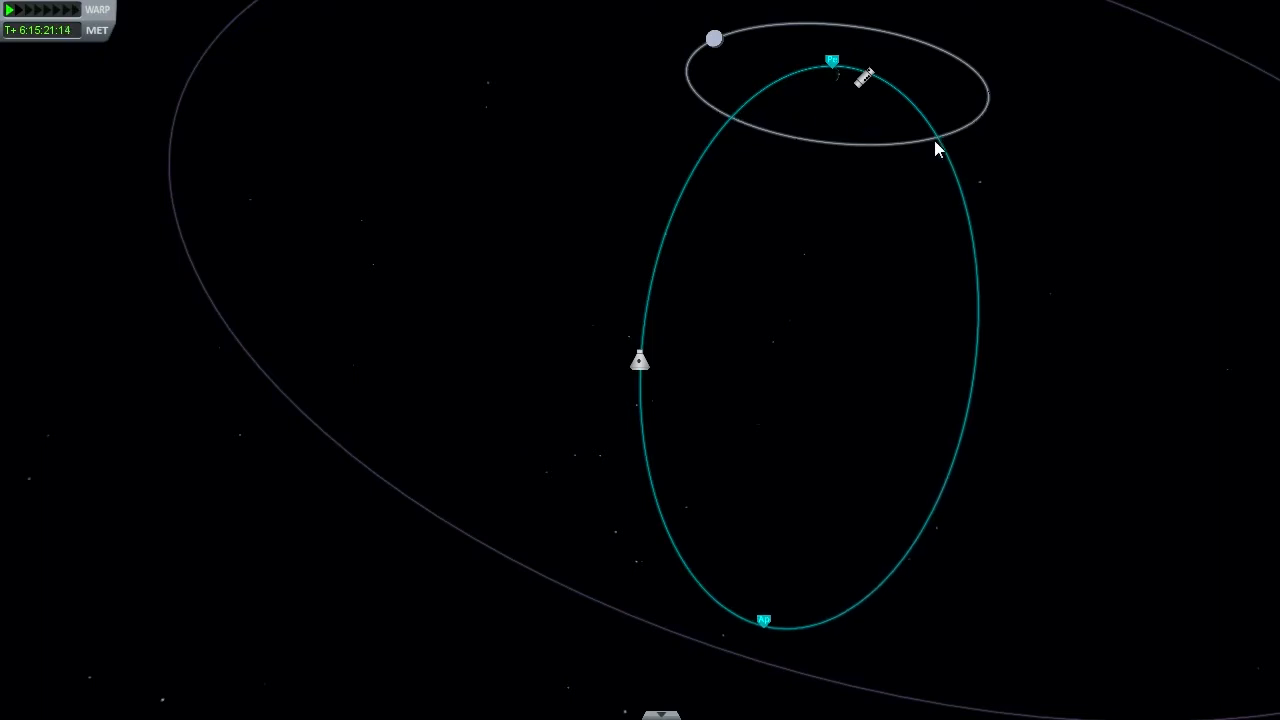
pyautogui.moveTo(863, 243)
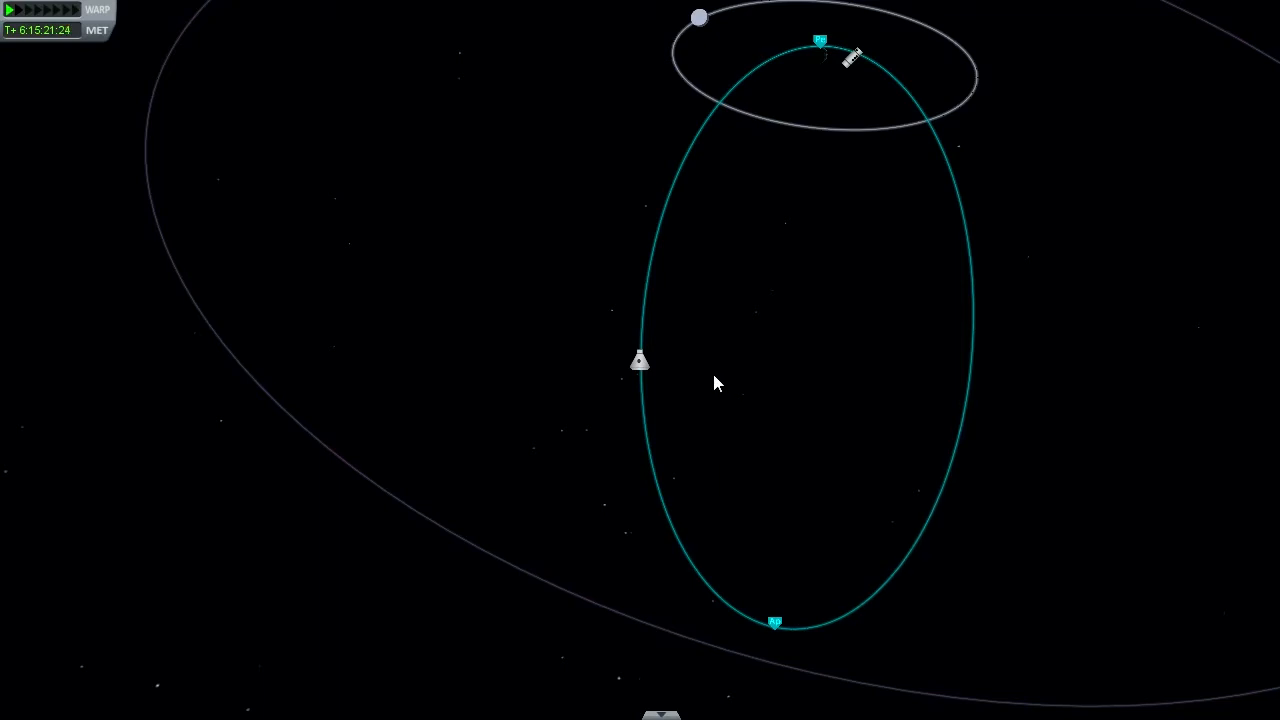
pyautogui.moveTo(840, 318)
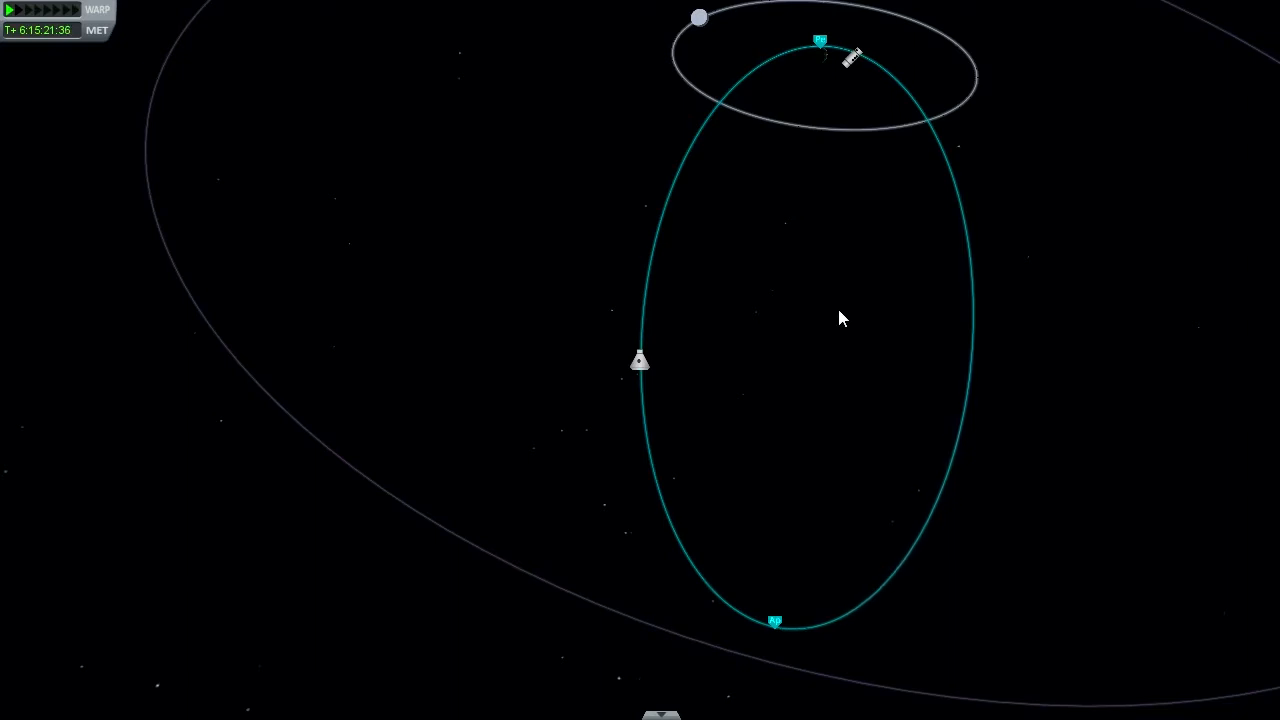
pyautogui.moveTo(648, 160)
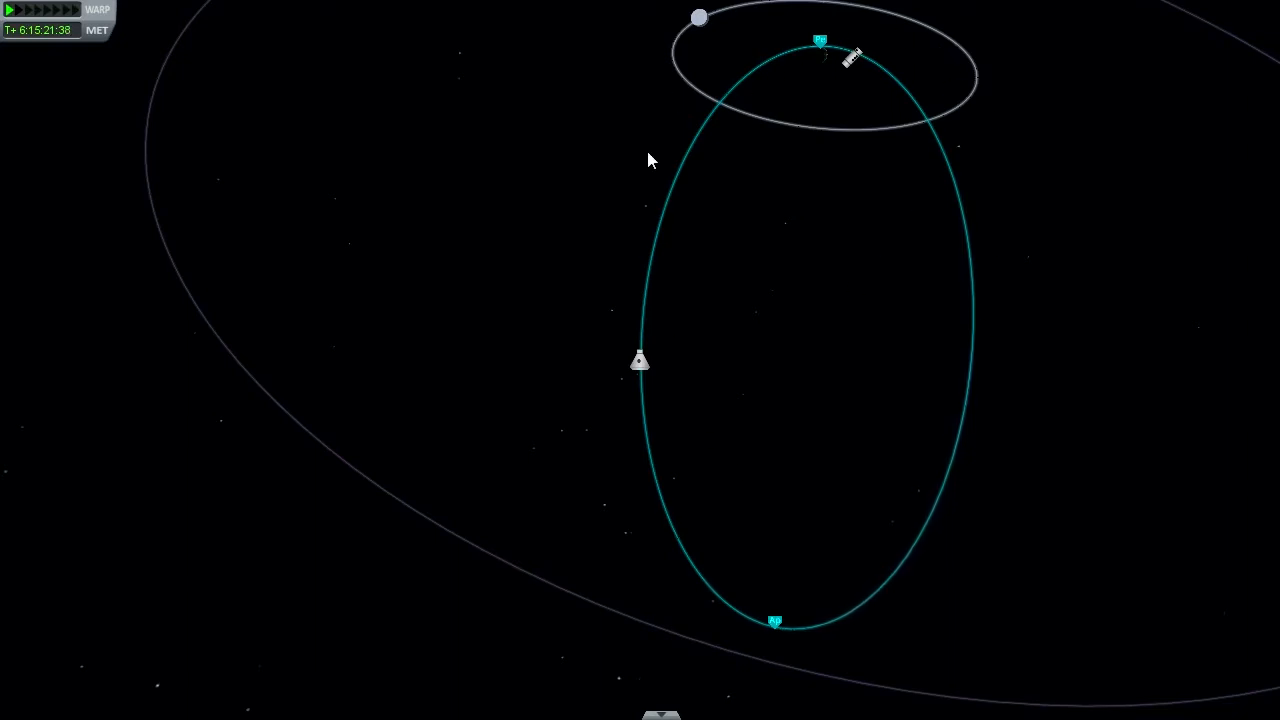
pyautogui.moveTo(45, 55)
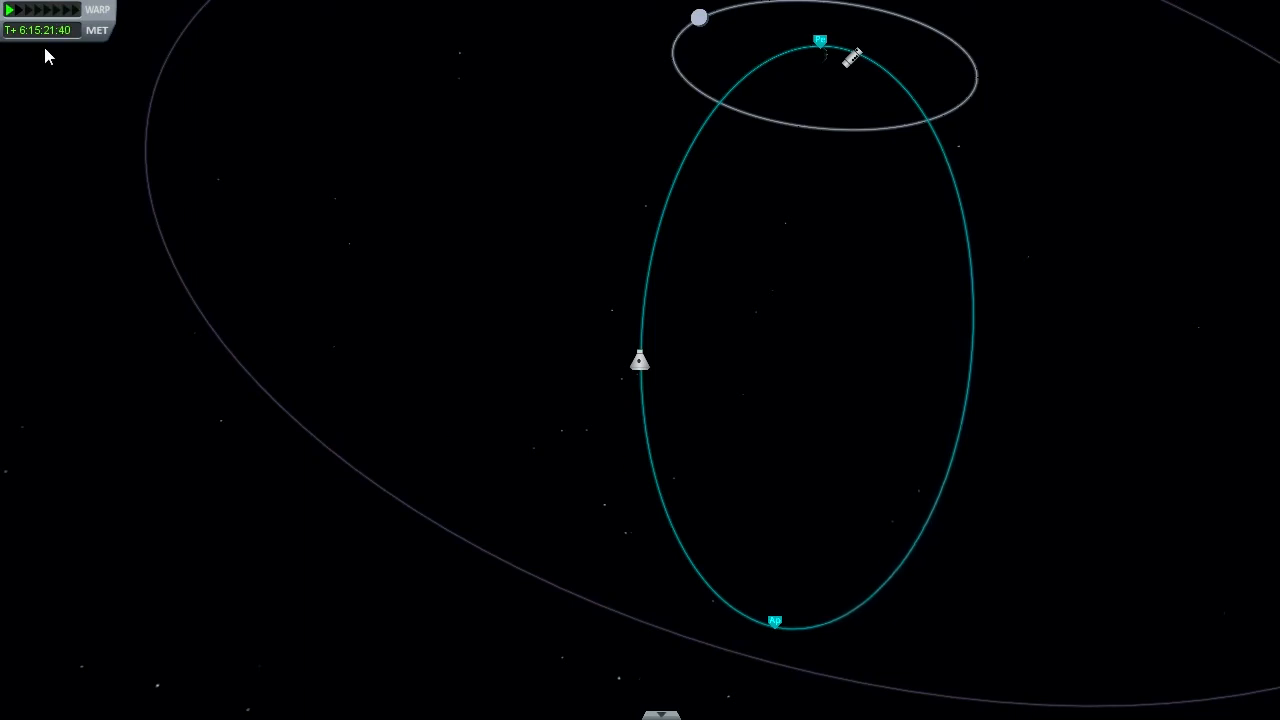
pyautogui.moveTo(787, 424)
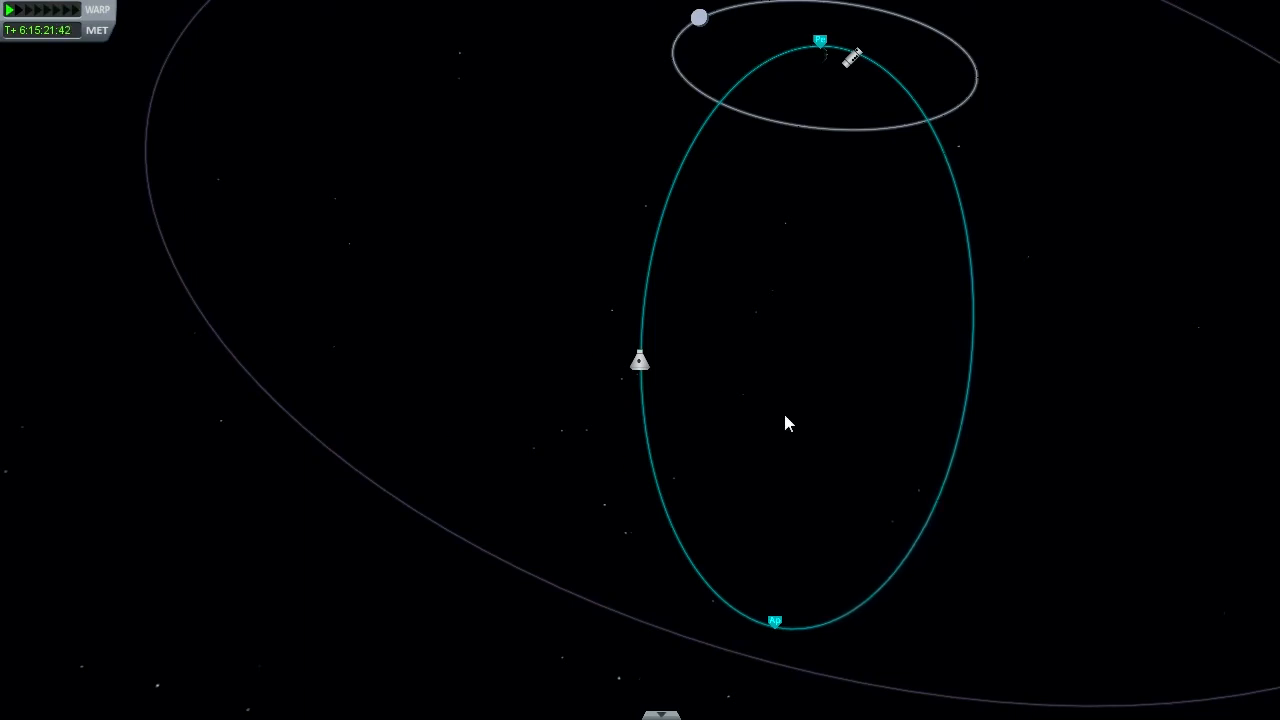
pyautogui.moveTo(835, 485)
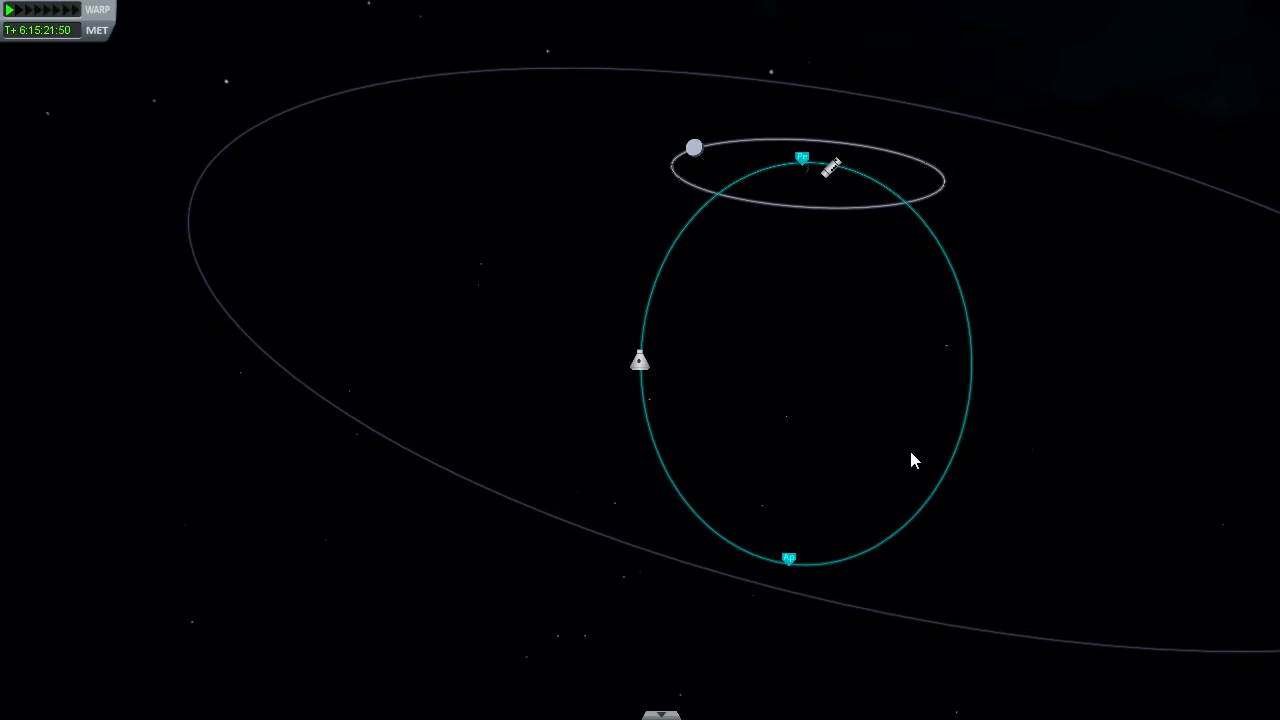
pyautogui.moveTo(1087, 560)
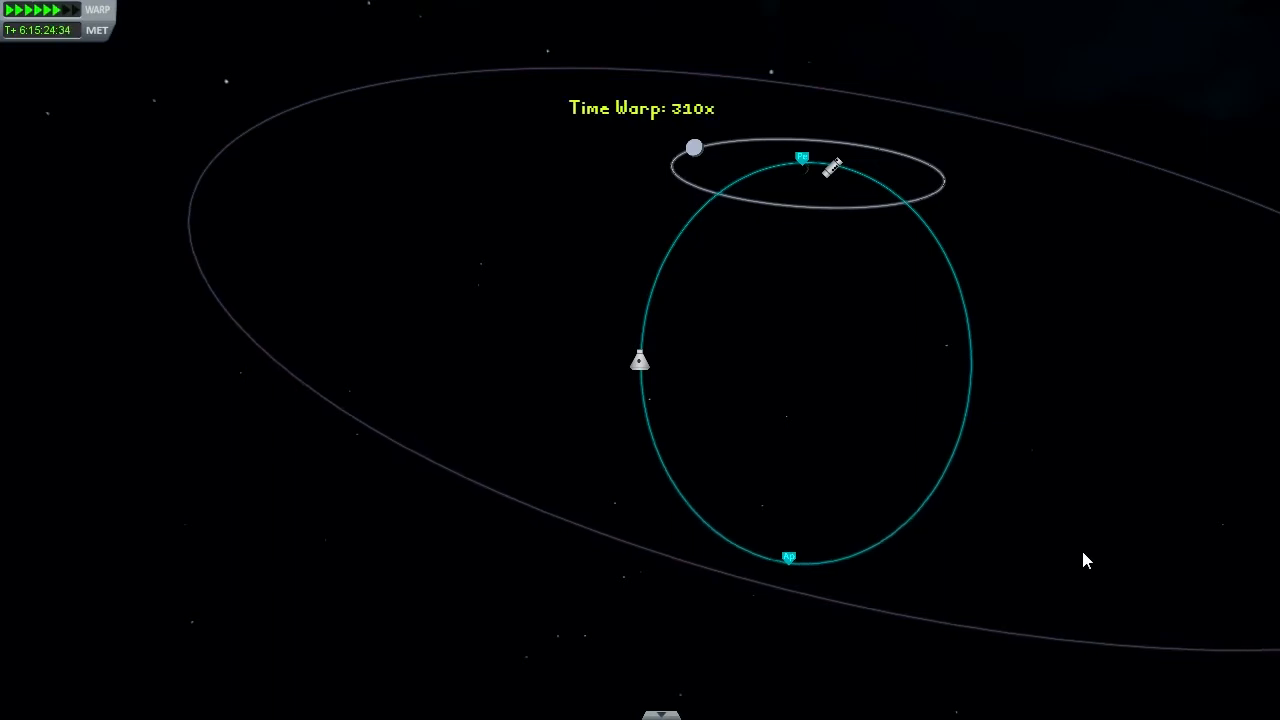
# Raise time warp to about 310x so the capsule coasts along its orbit.
pyautogui.press('.')
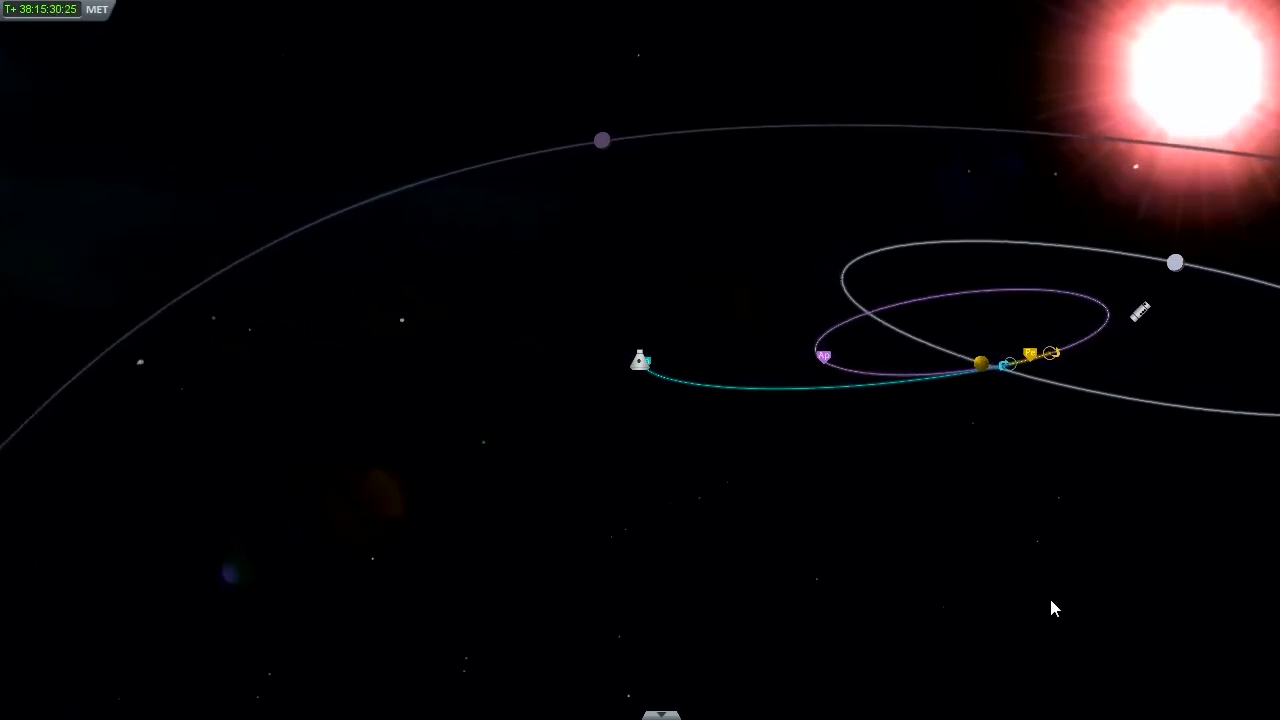
pyautogui.moveTo(1030, 365)
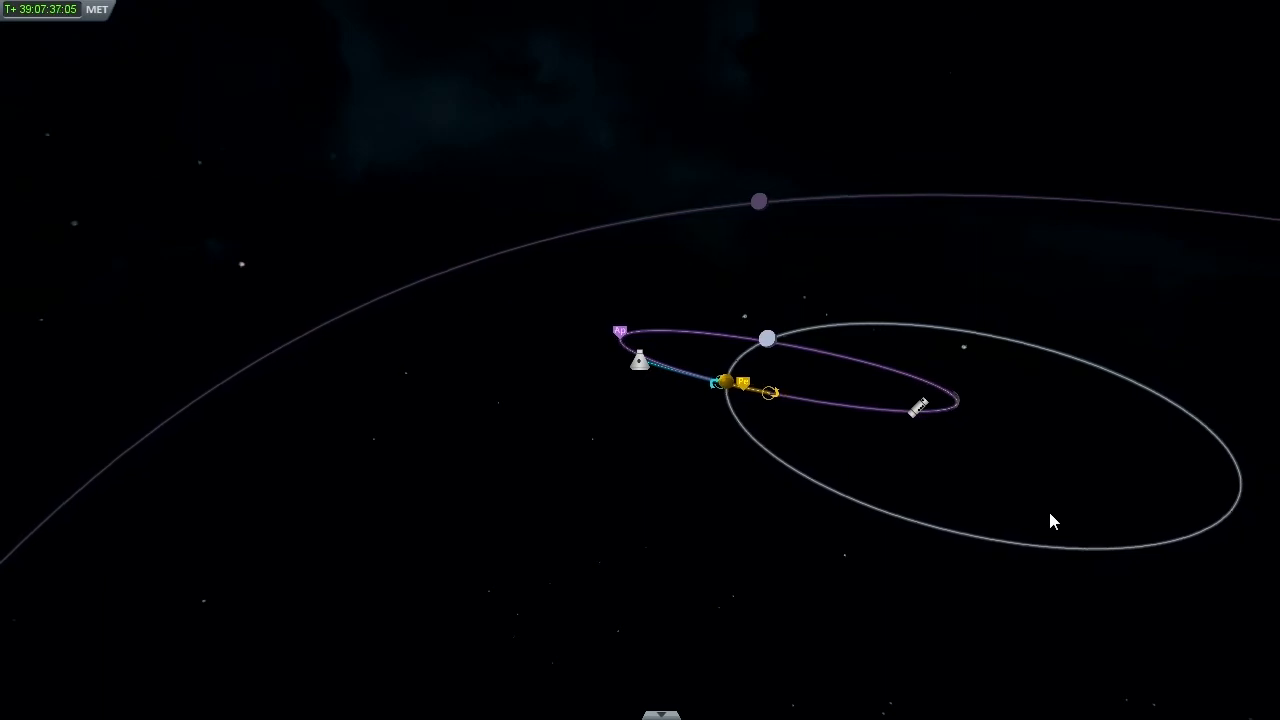
# Resume high time warp to coast toward the brown planet's encounter point.
pyautogui.press('.')
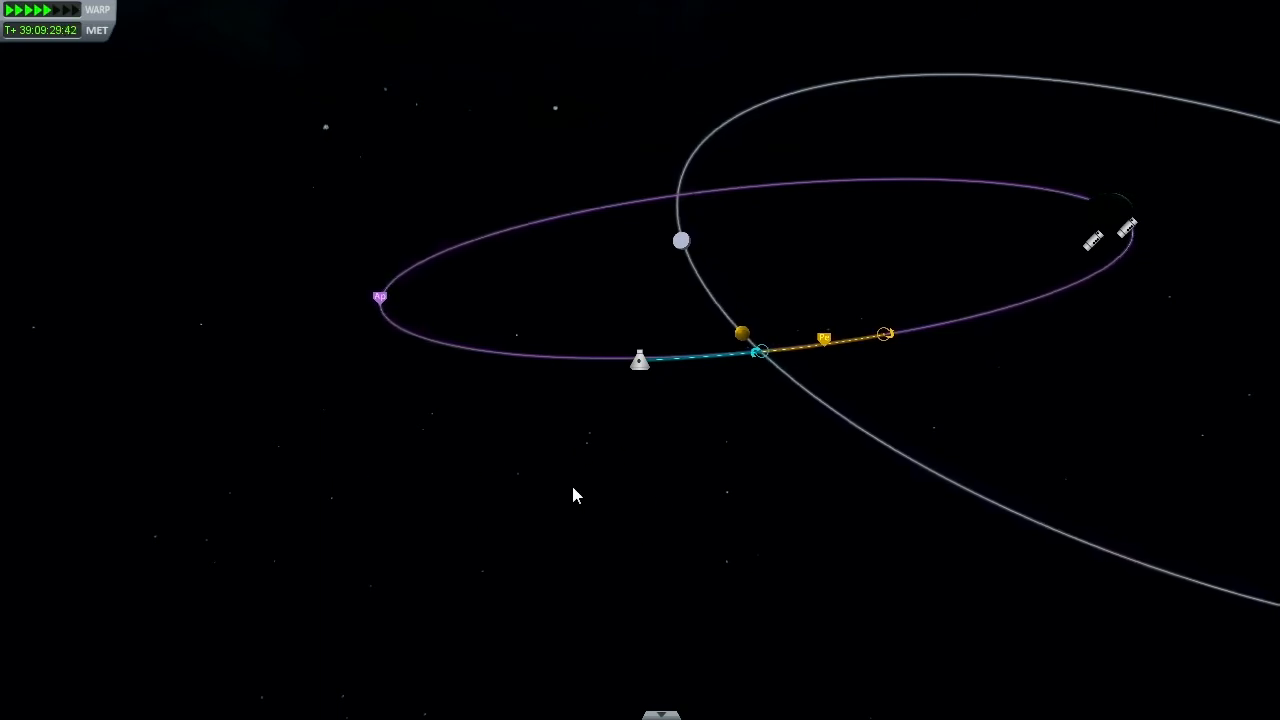
pyautogui.moveTo(430, 338)
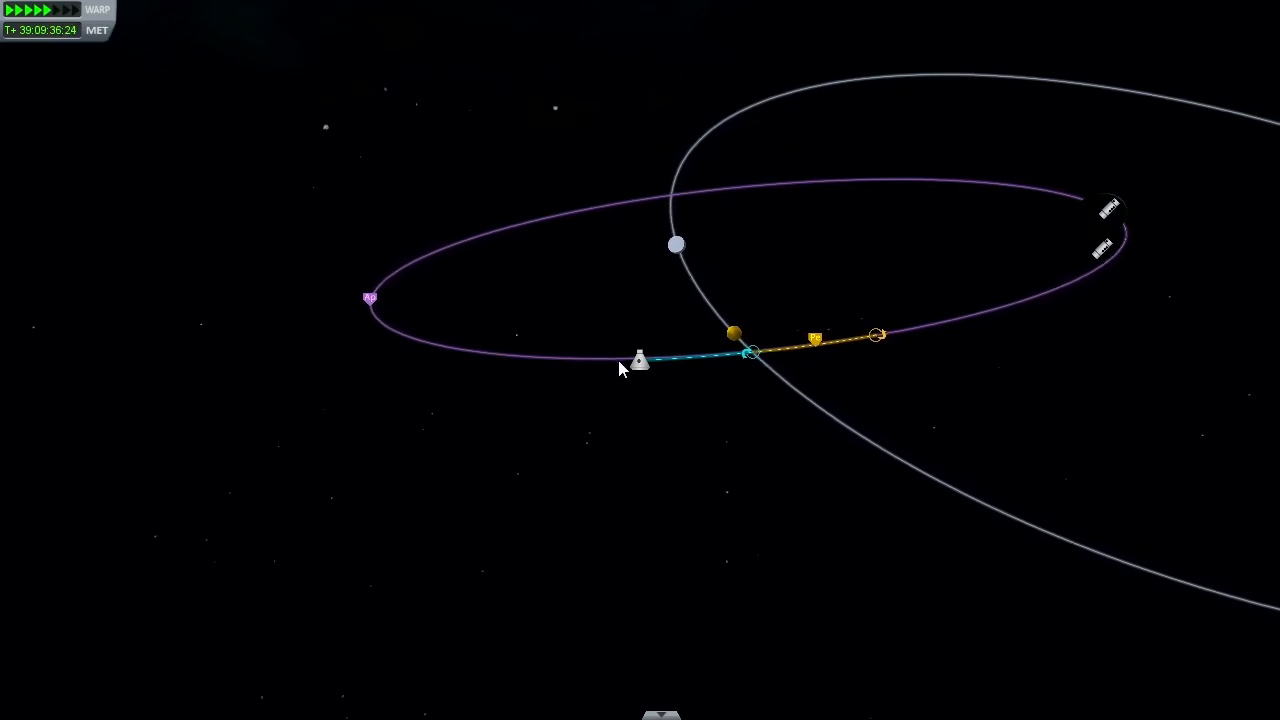
pyautogui.moveTo(367, 298)
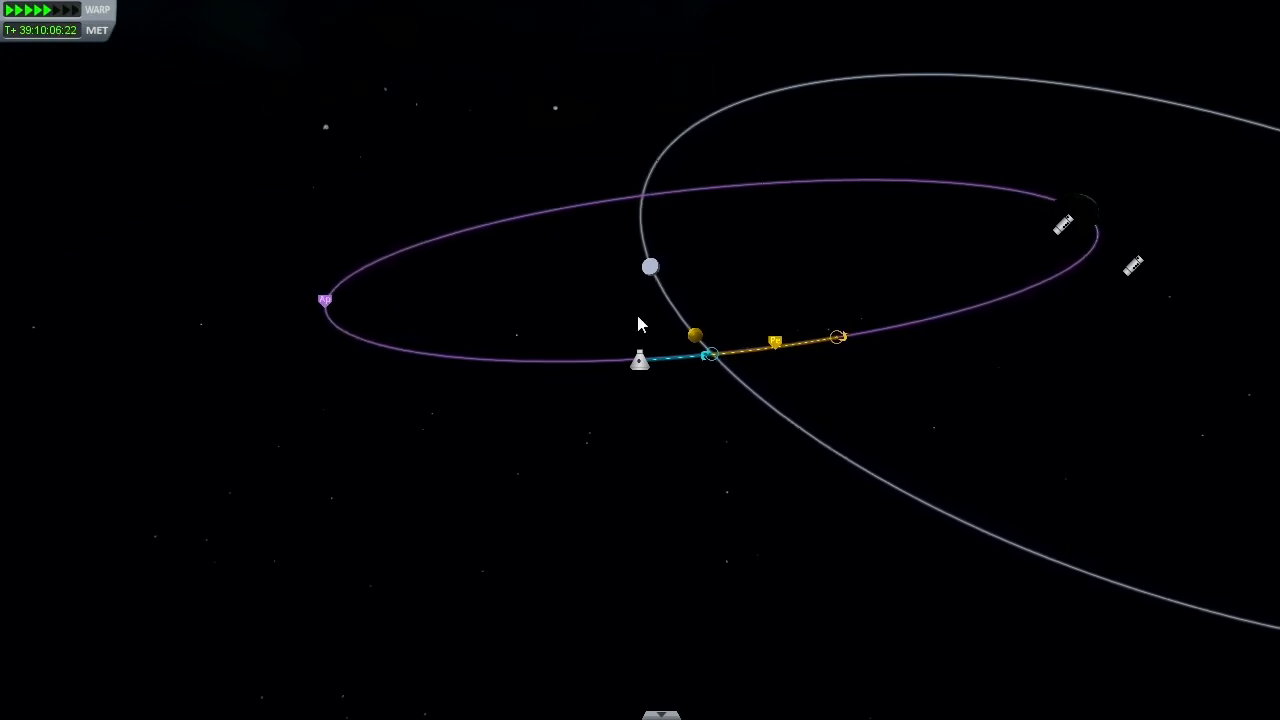
pyautogui.moveTo(745, 278)
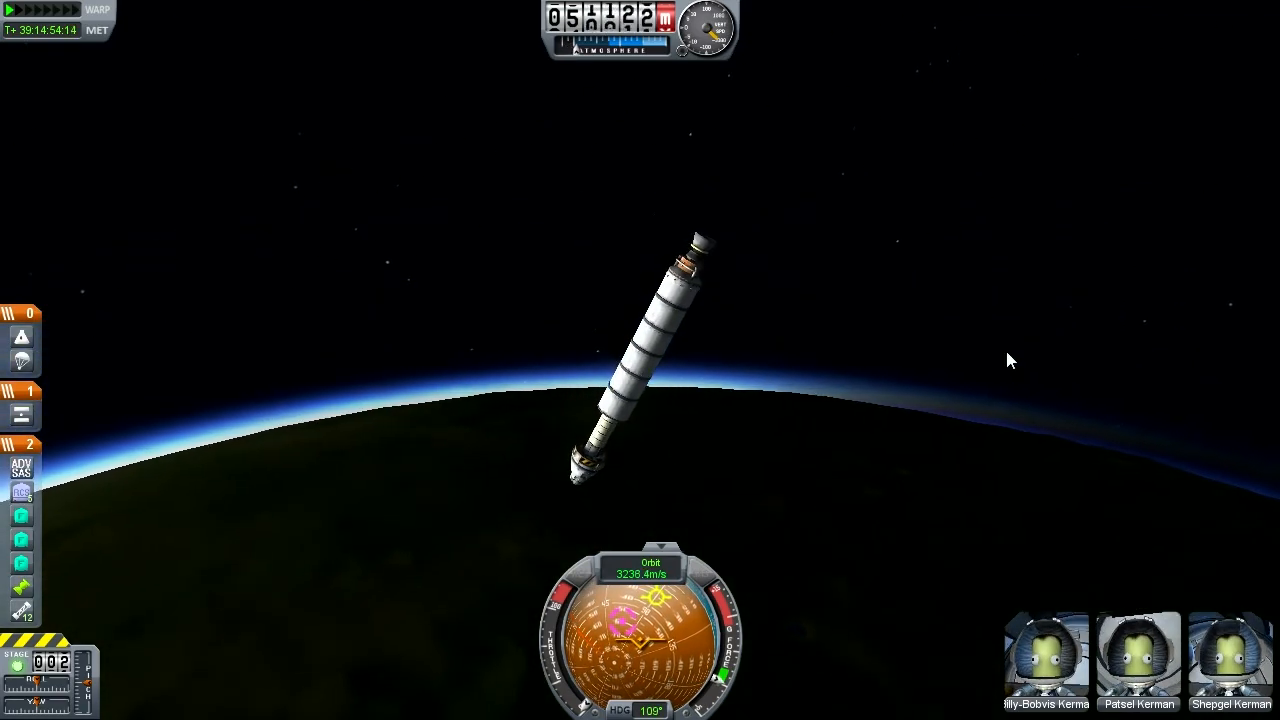
# Deploy the parachute so the capsule descends slowly toward Kerbin's surface.
pyautogui.press('space')
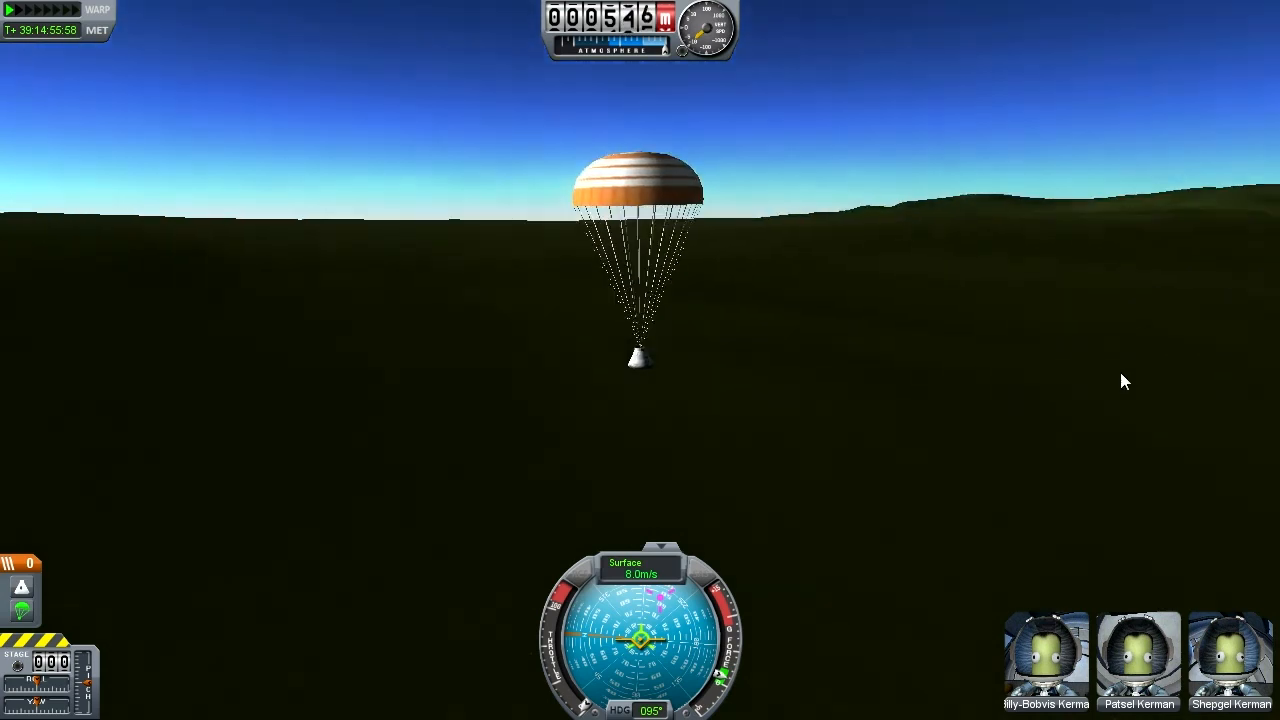
pyautogui.moveTo(825, 565)
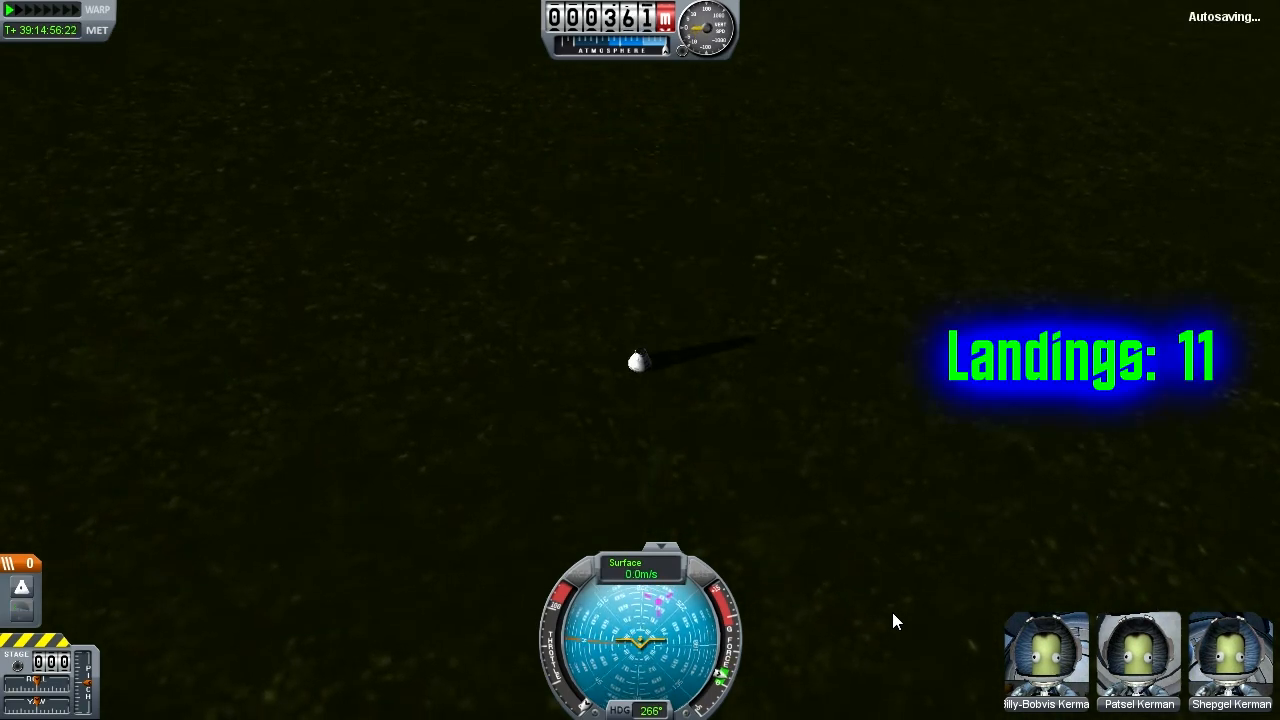
pyautogui.moveTo(1047, 473)
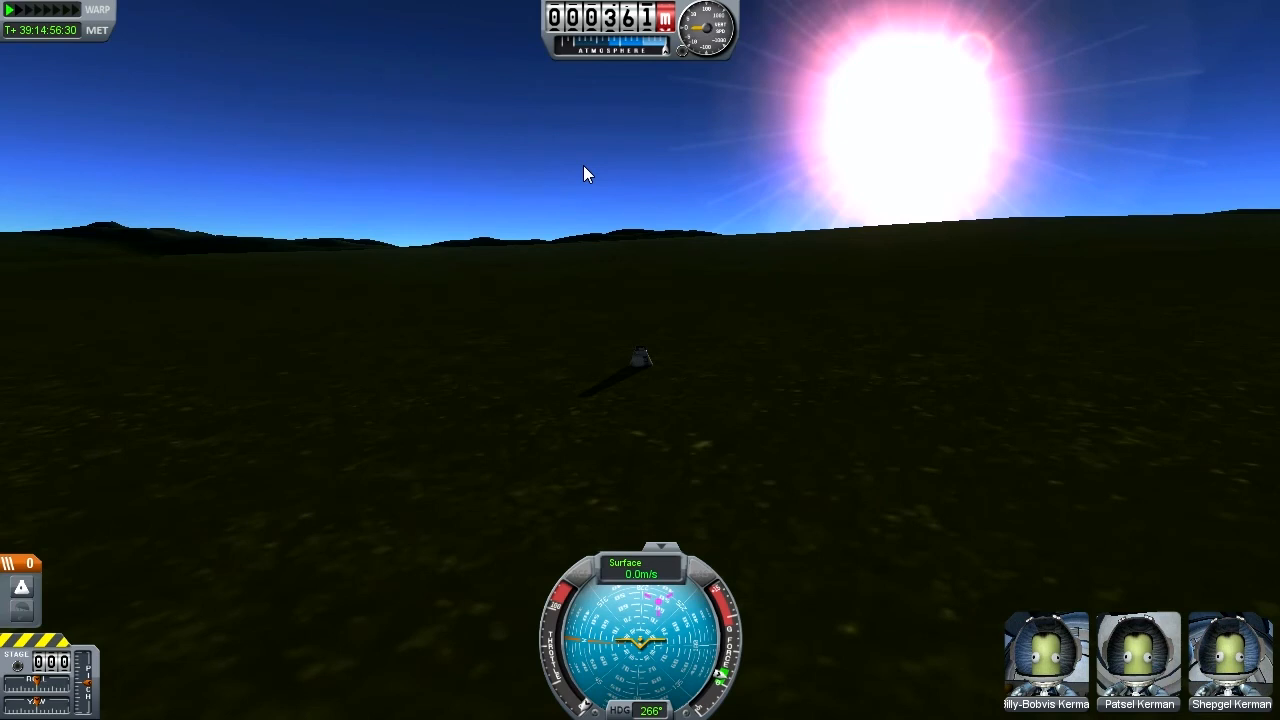
pyautogui.moveTo(64, 50)
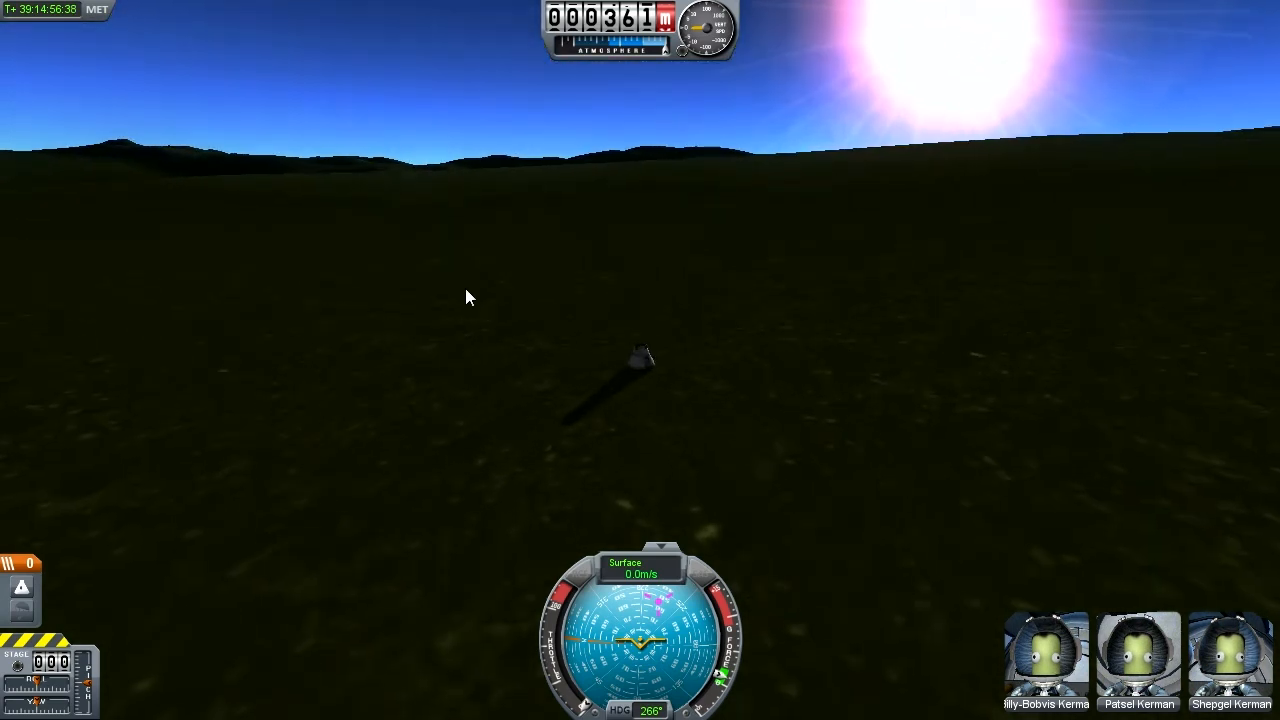
# End the landed capsule's flight from the pause menu and confirm it.
pyautogui.press('Escape')
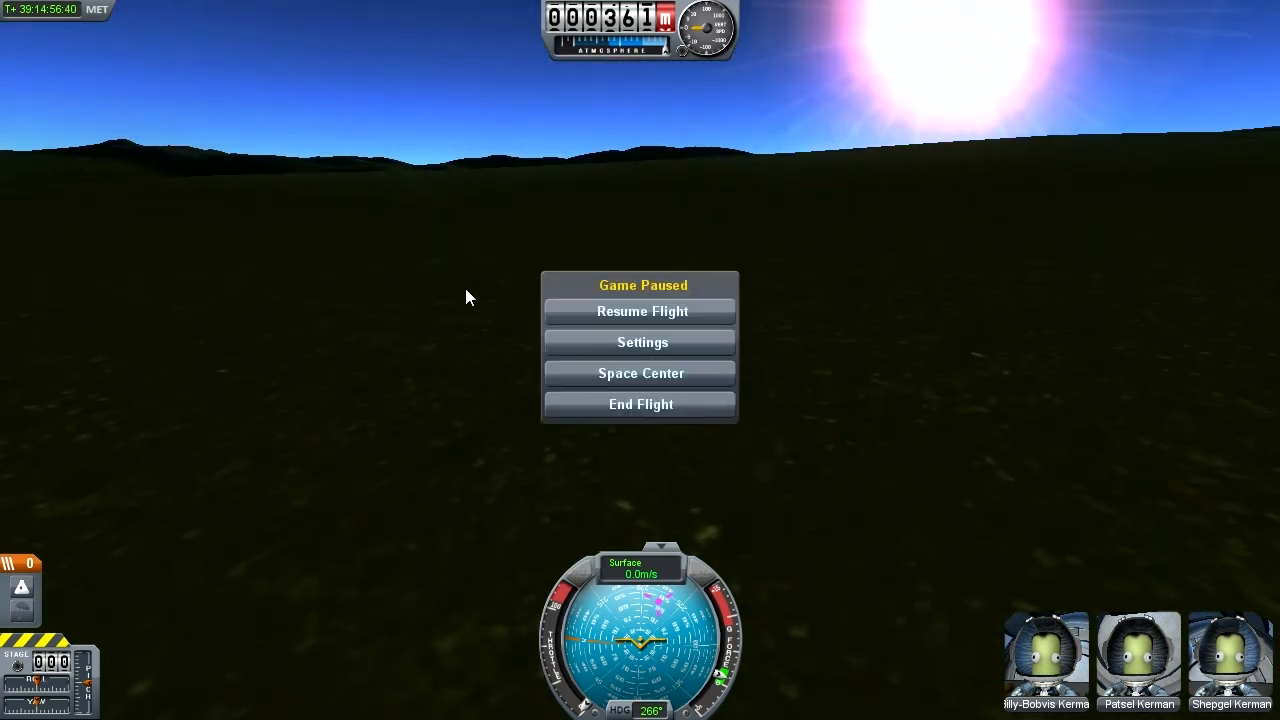
pyautogui.click(641, 404)
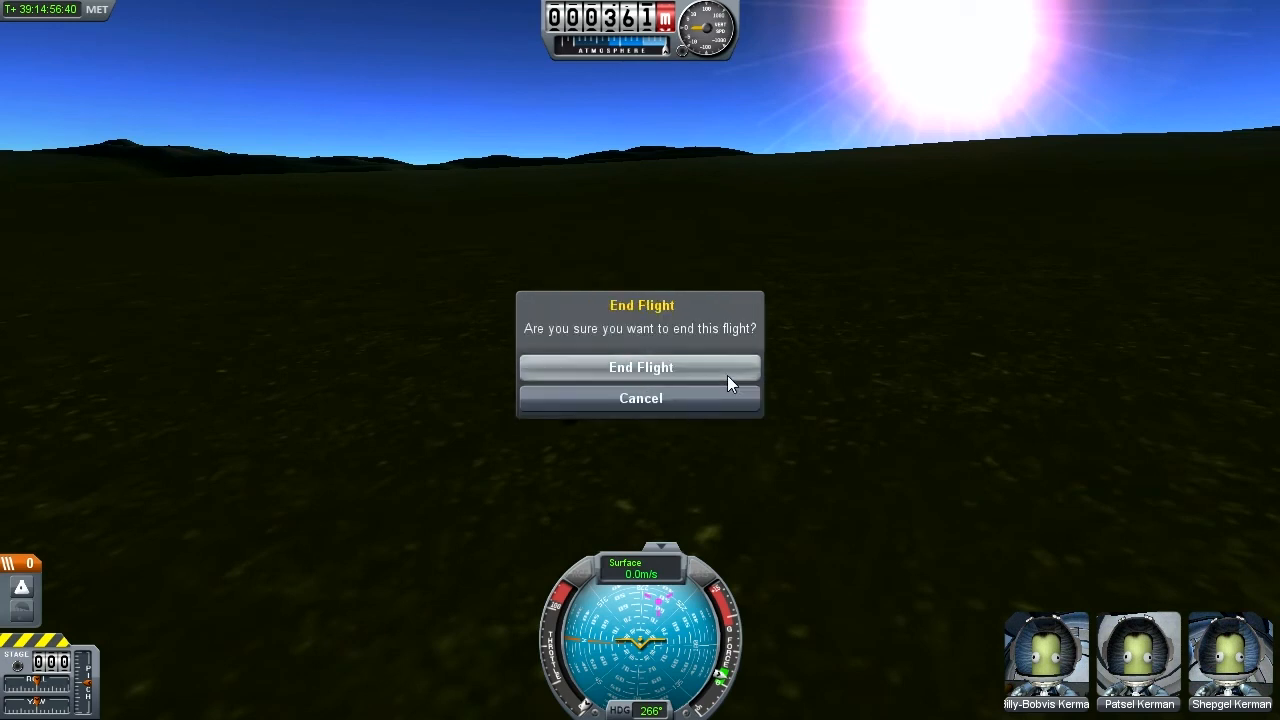
pyautogui.click(640, 367)
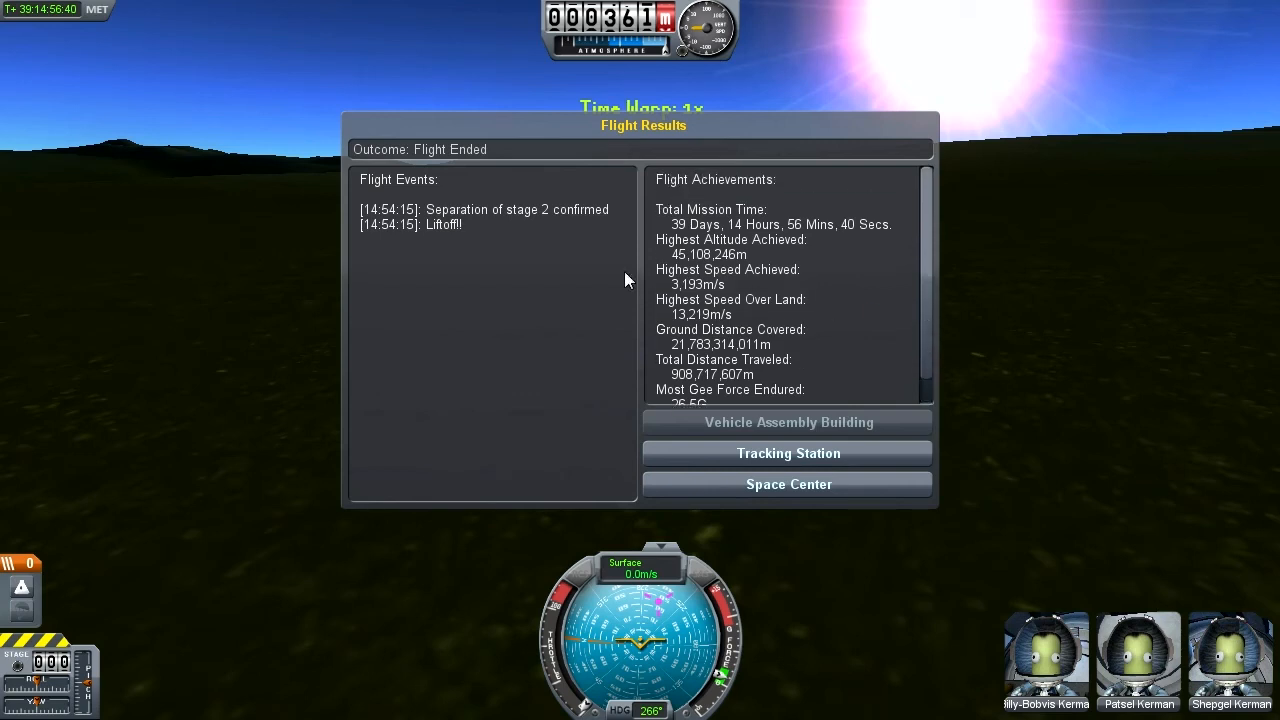
pyautogui.moveTo(268, 238)
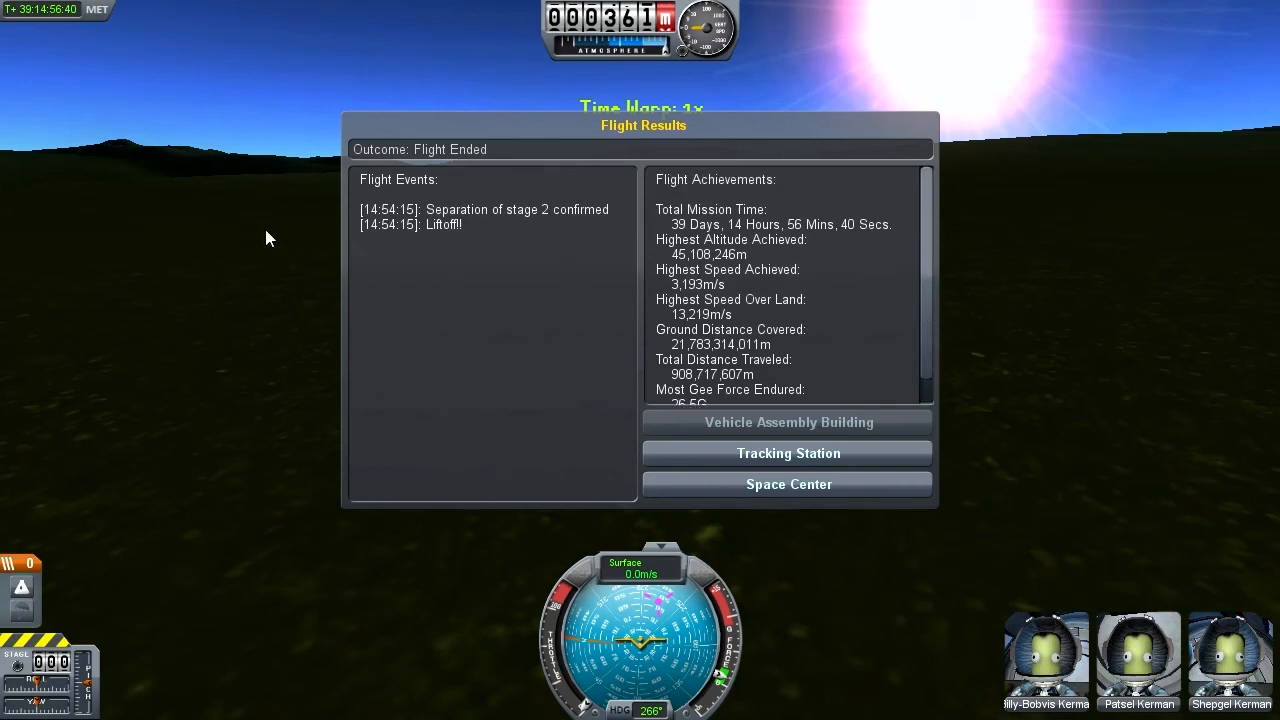
pyautogui.moveTo(463, 365)
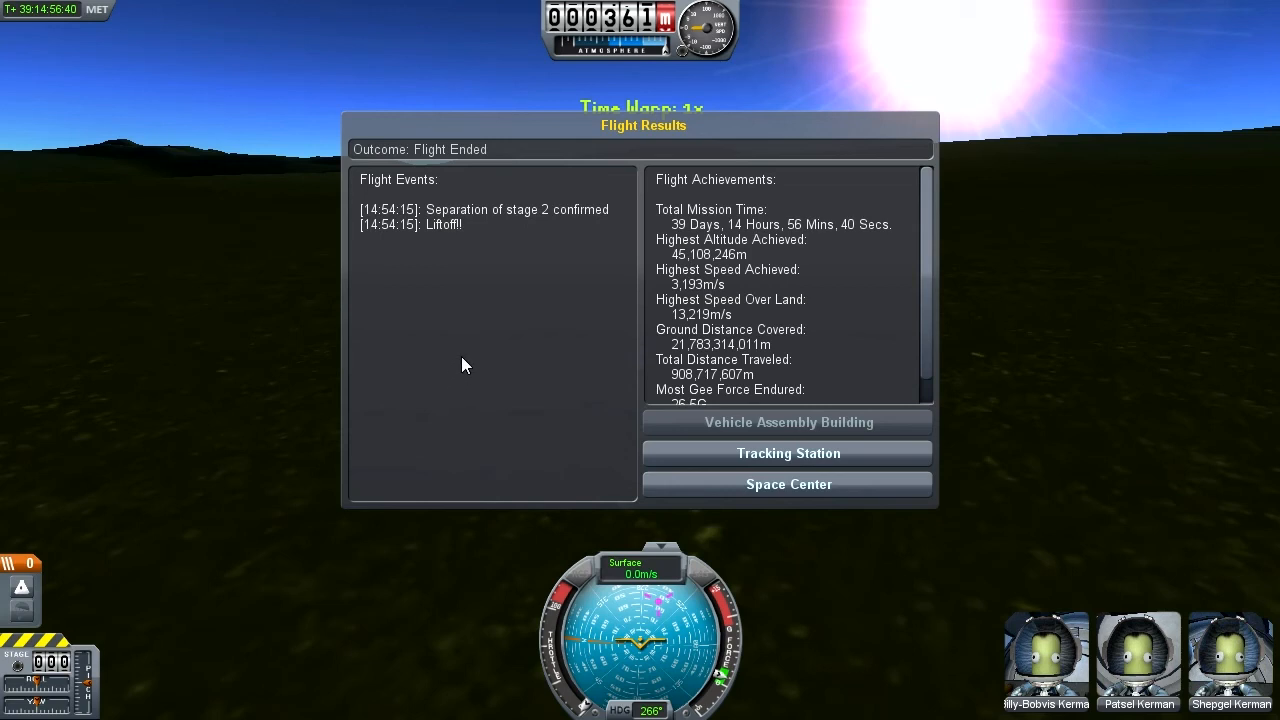
pyautogui.moveTo(835, 265)
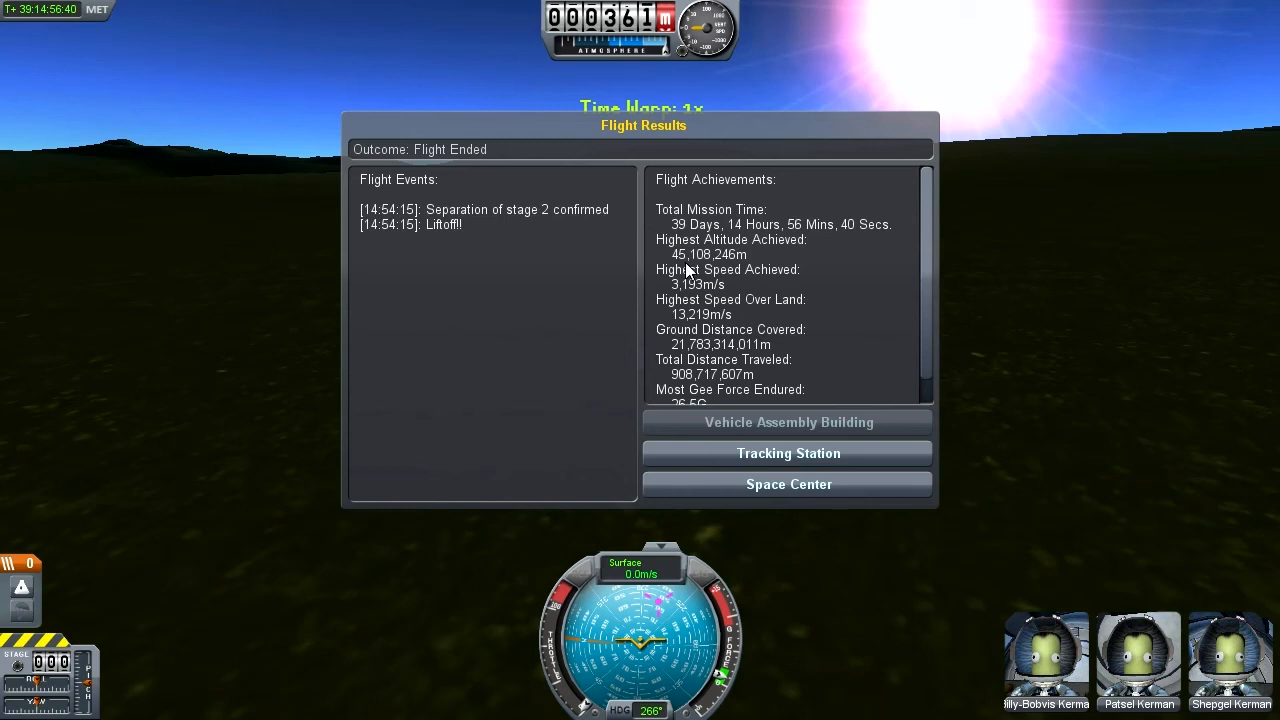
pyautogui.moveTo(827, 298)
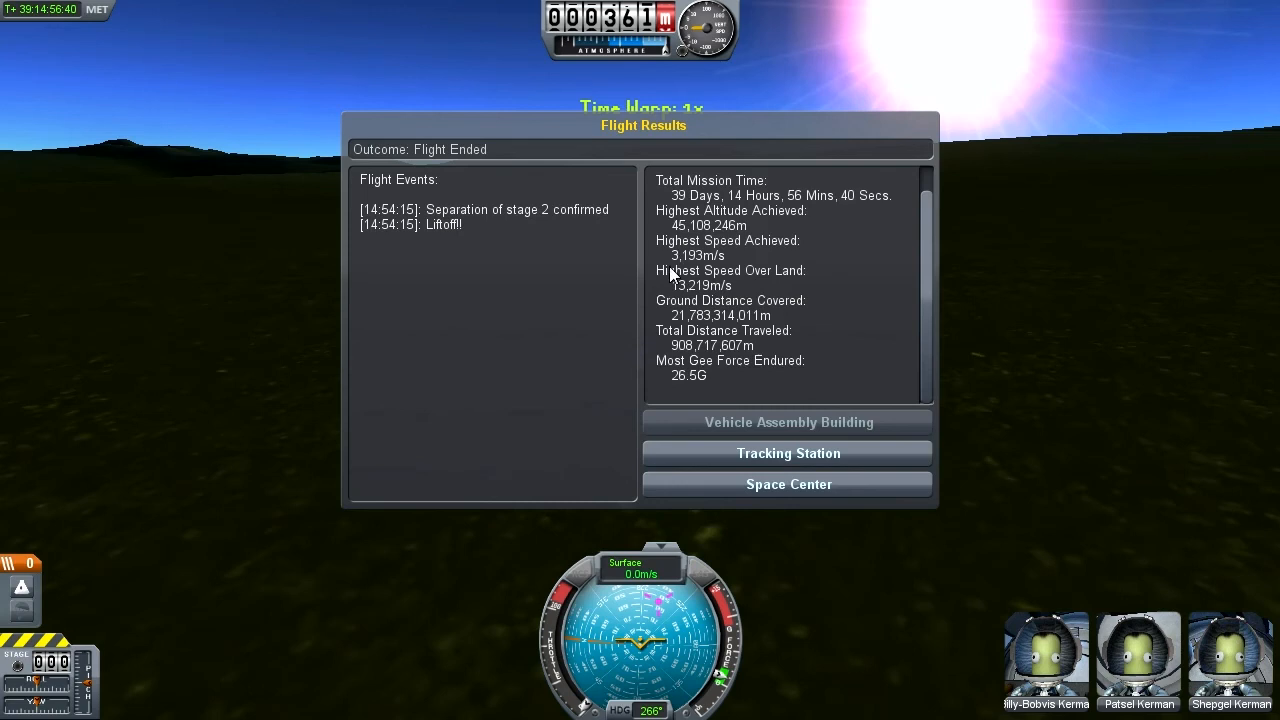
pyautogui.moveTo(853, 301)
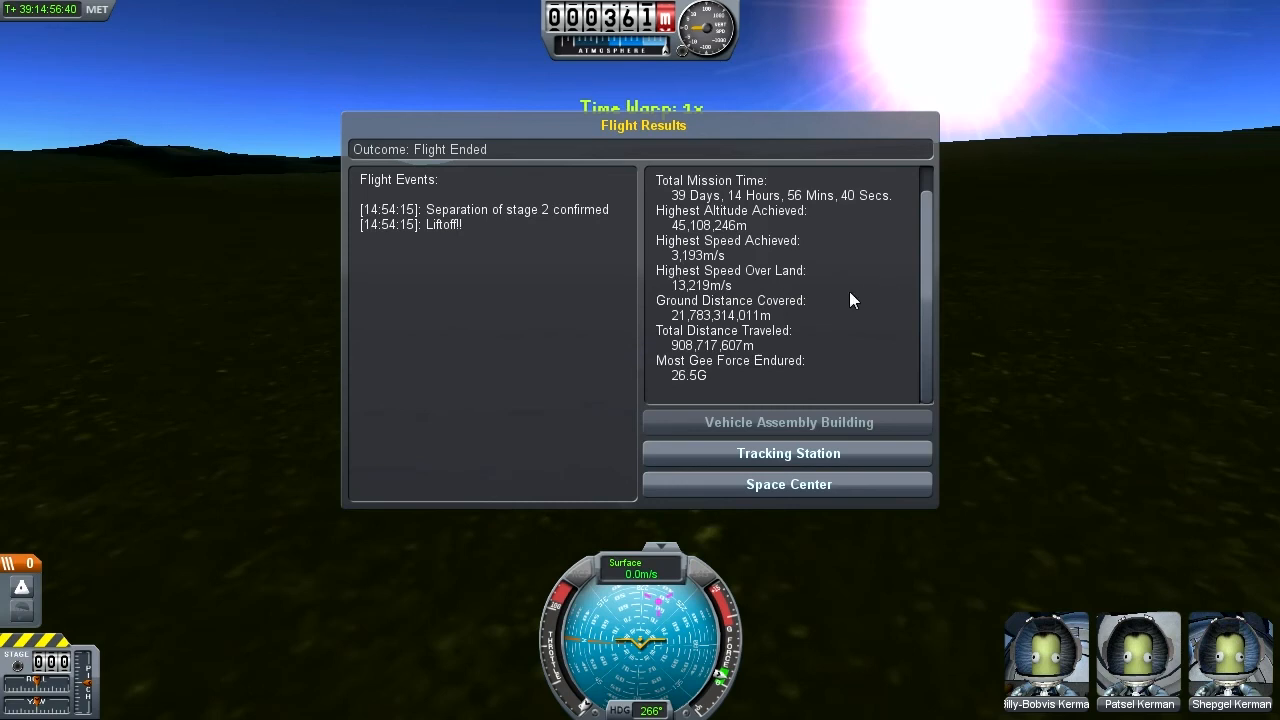
pyautogui.moveTo(838, 357)
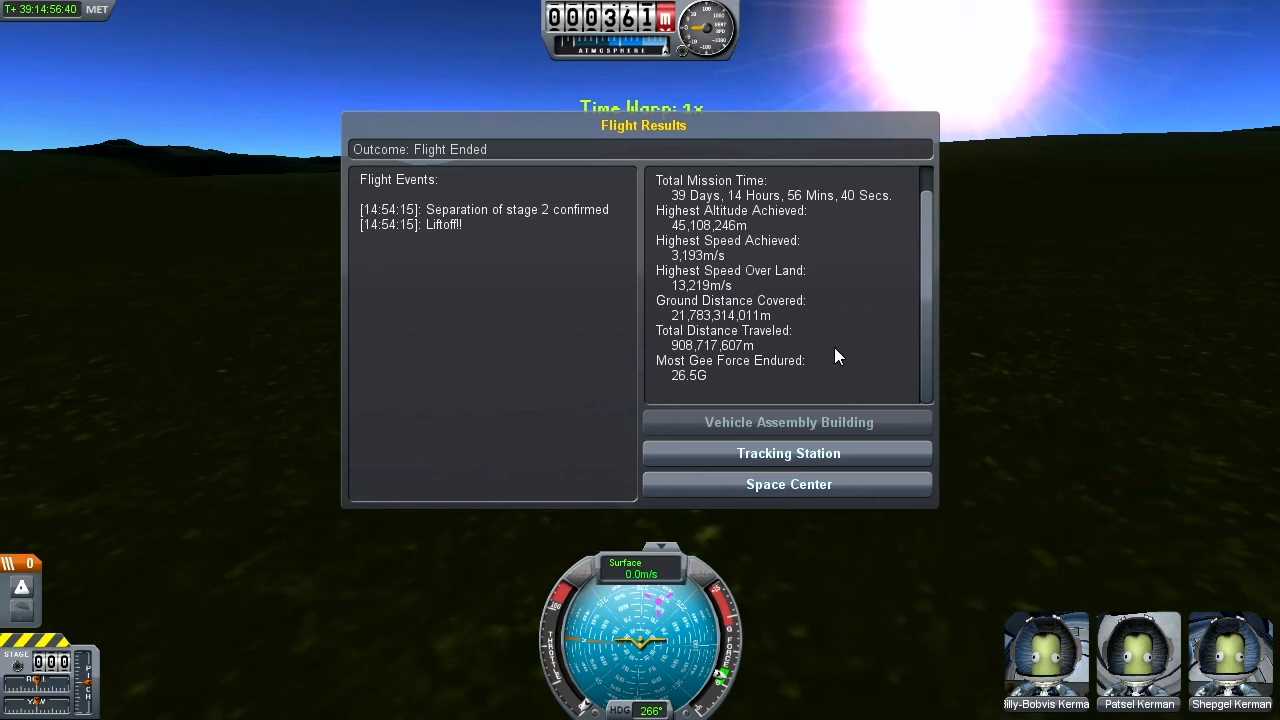
pyautogui.moveTo(836, 356)
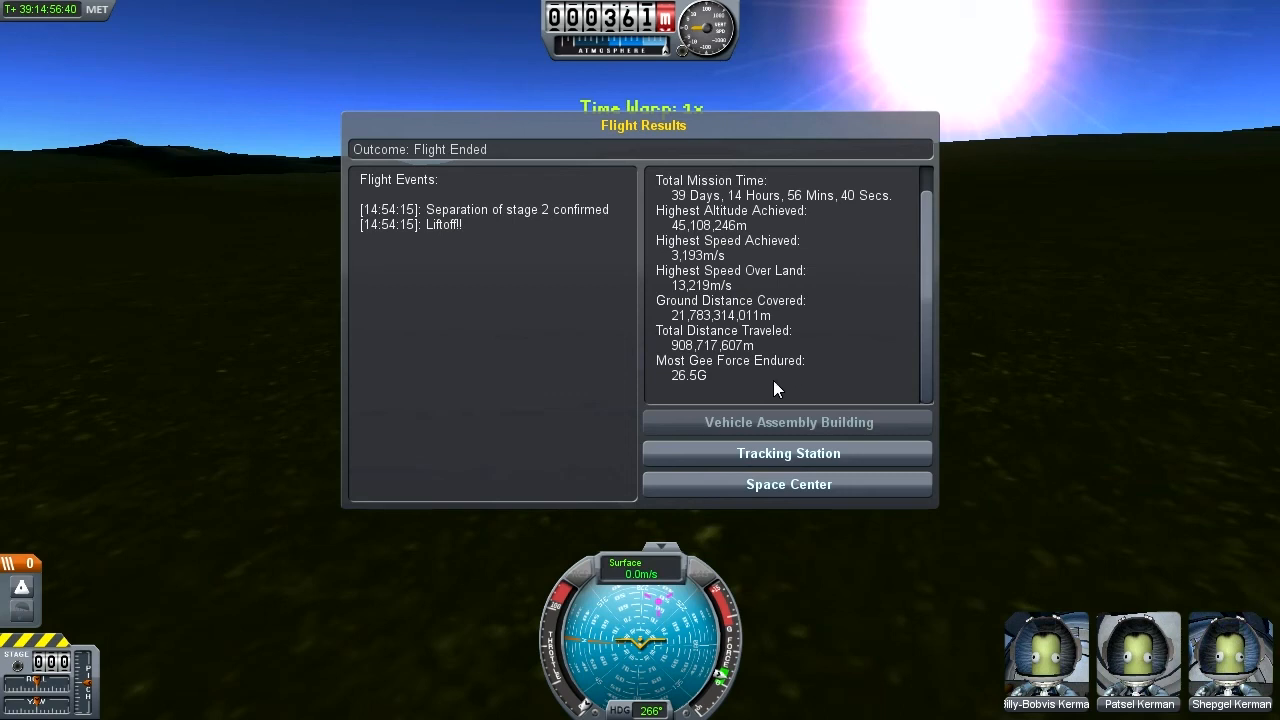
pyautogui.moveTo(697, 400)
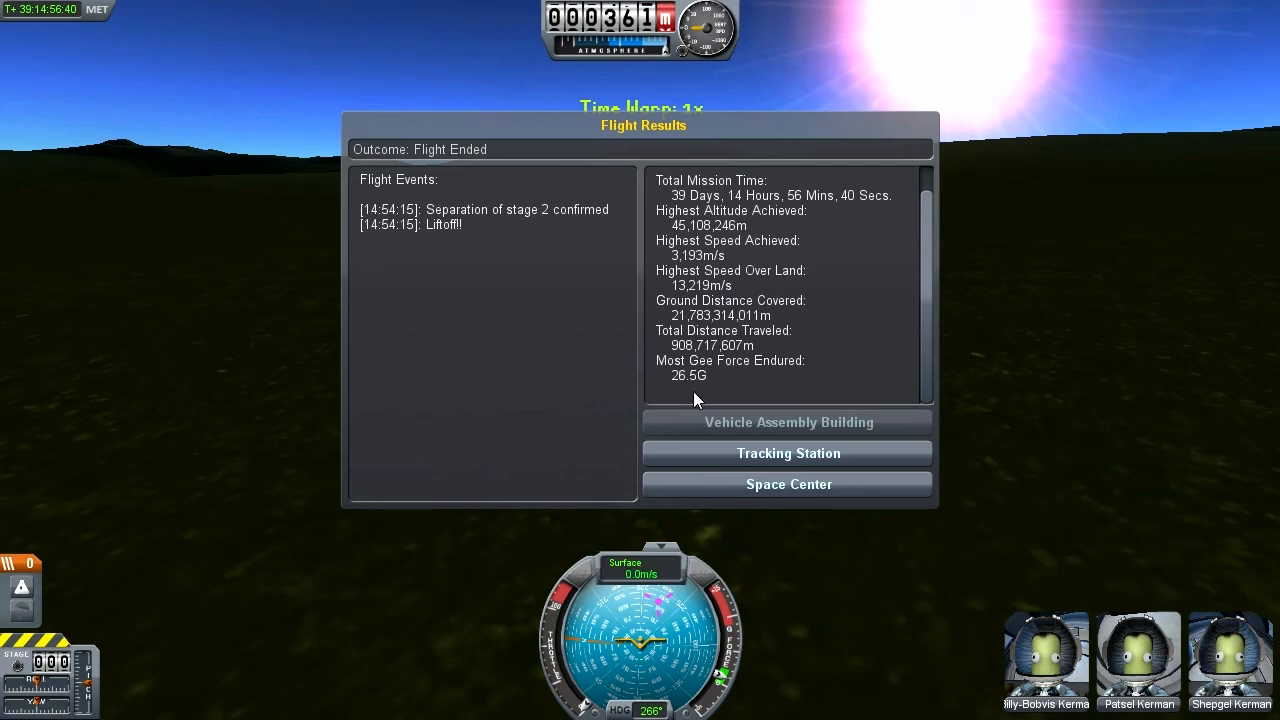
pyautogui.moveTo(720, 398)
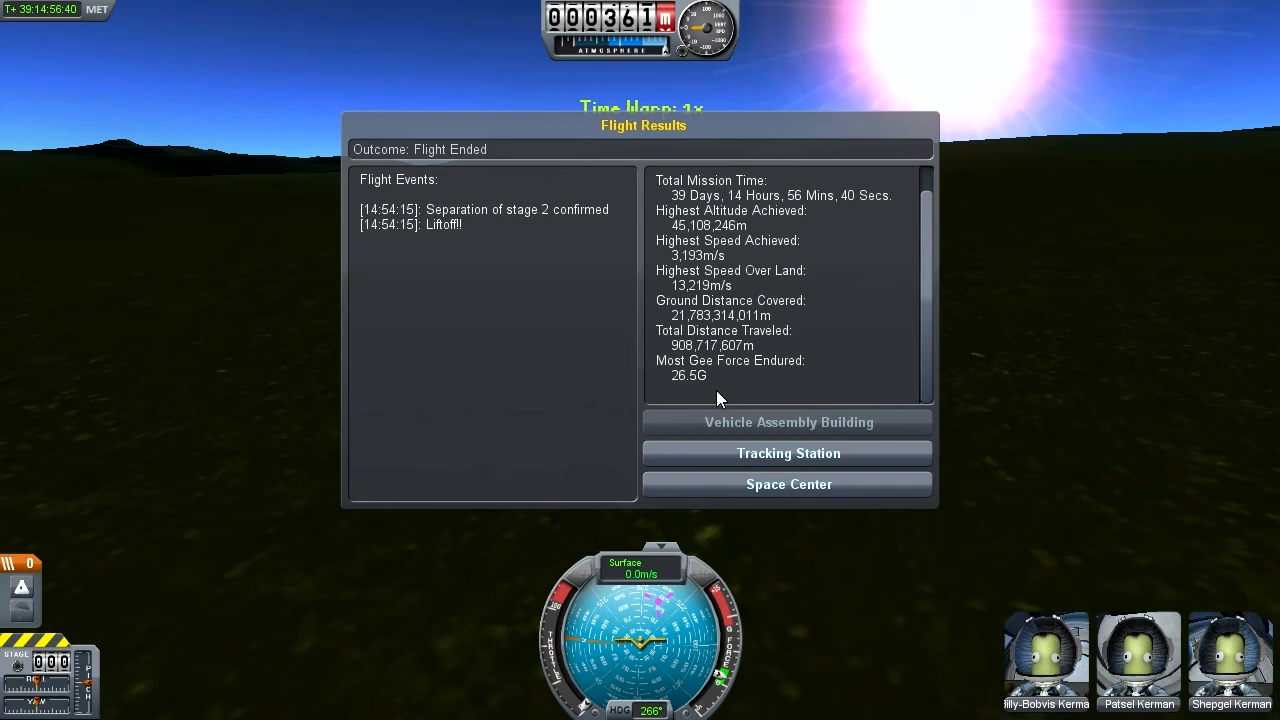
pyautogui.moveTo(900, 388)
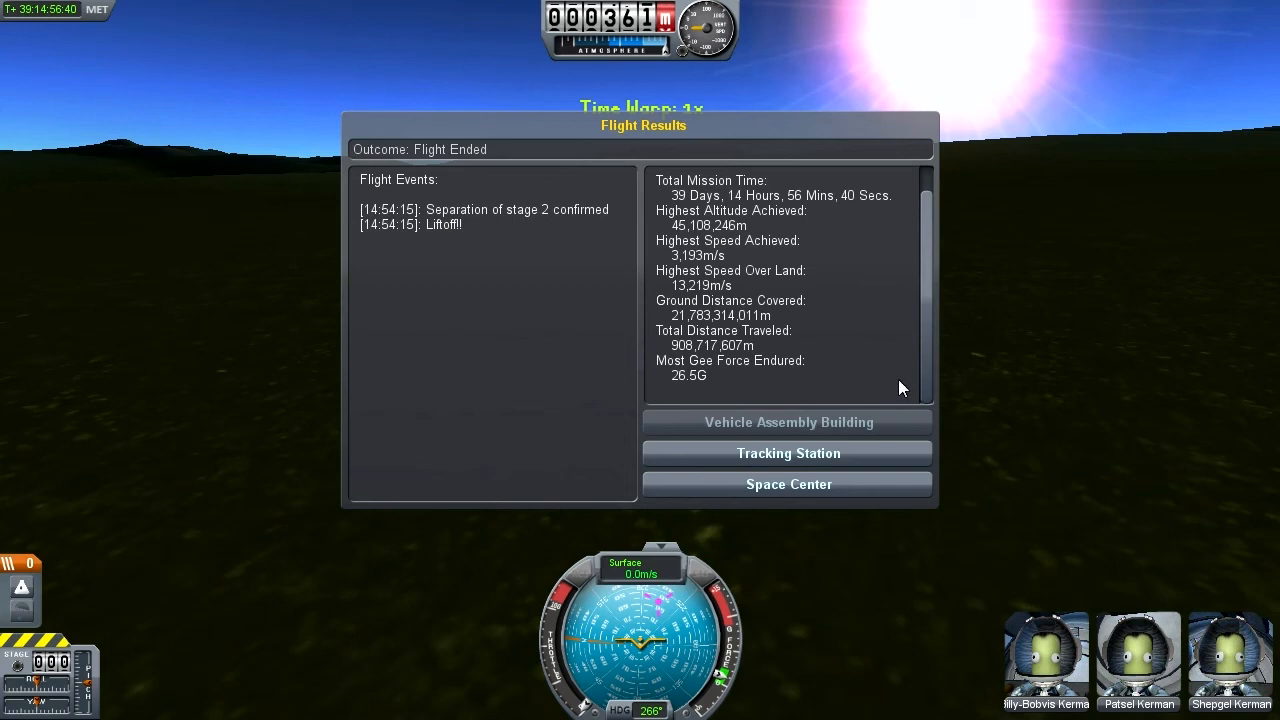
pyautogui.moveTo(940, 500)
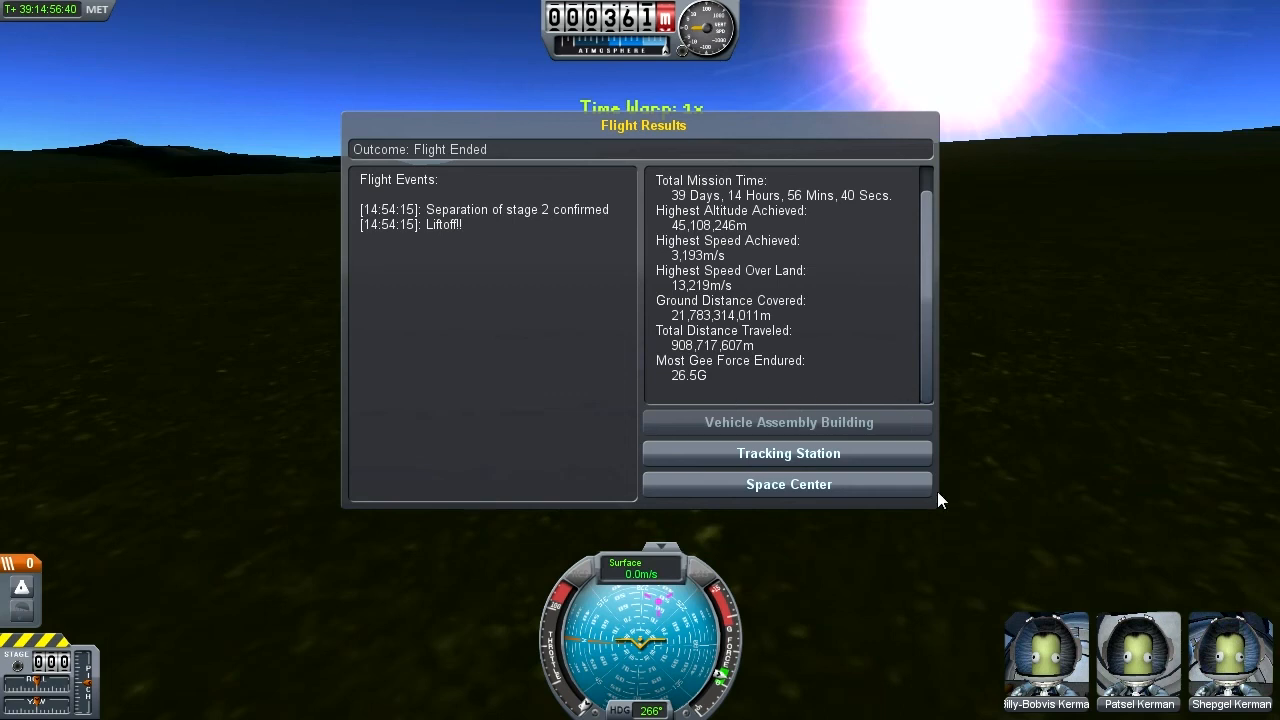
pyautogui.moveTo(788, 453)
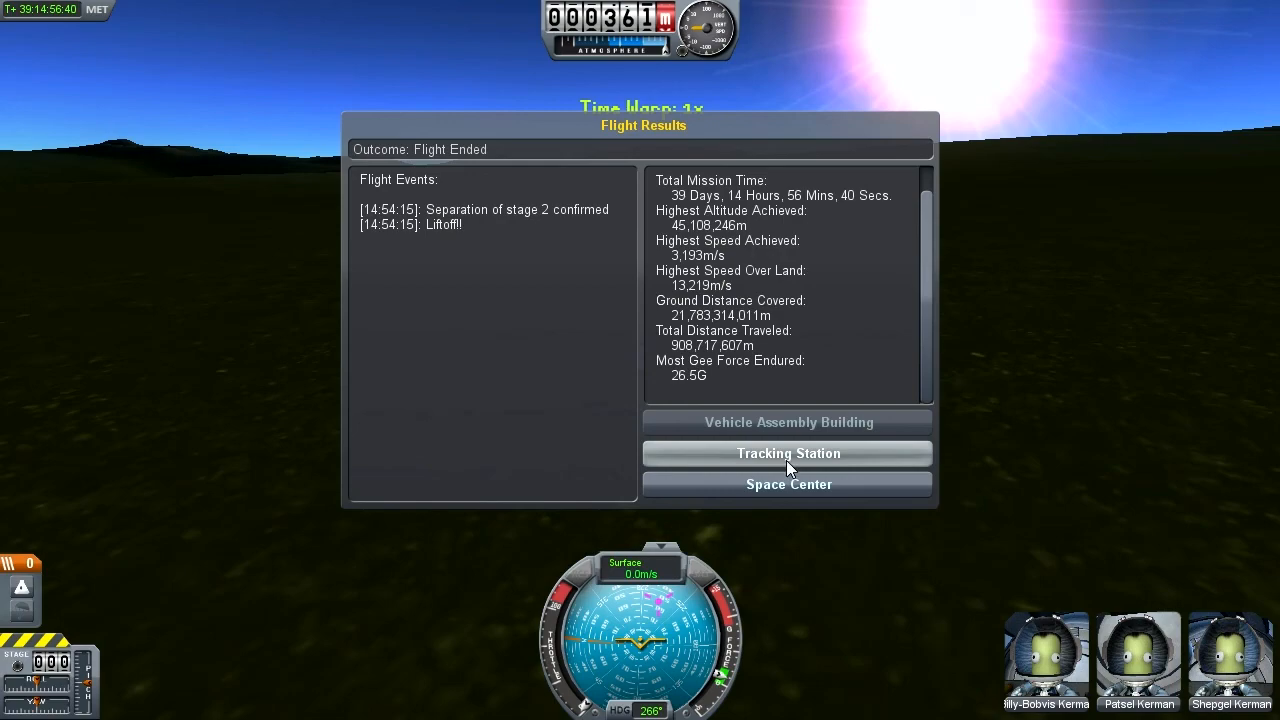
# View Kerbin in the Tracking Station, then go back to the Space Center.
pyautogui.click(788, 453)
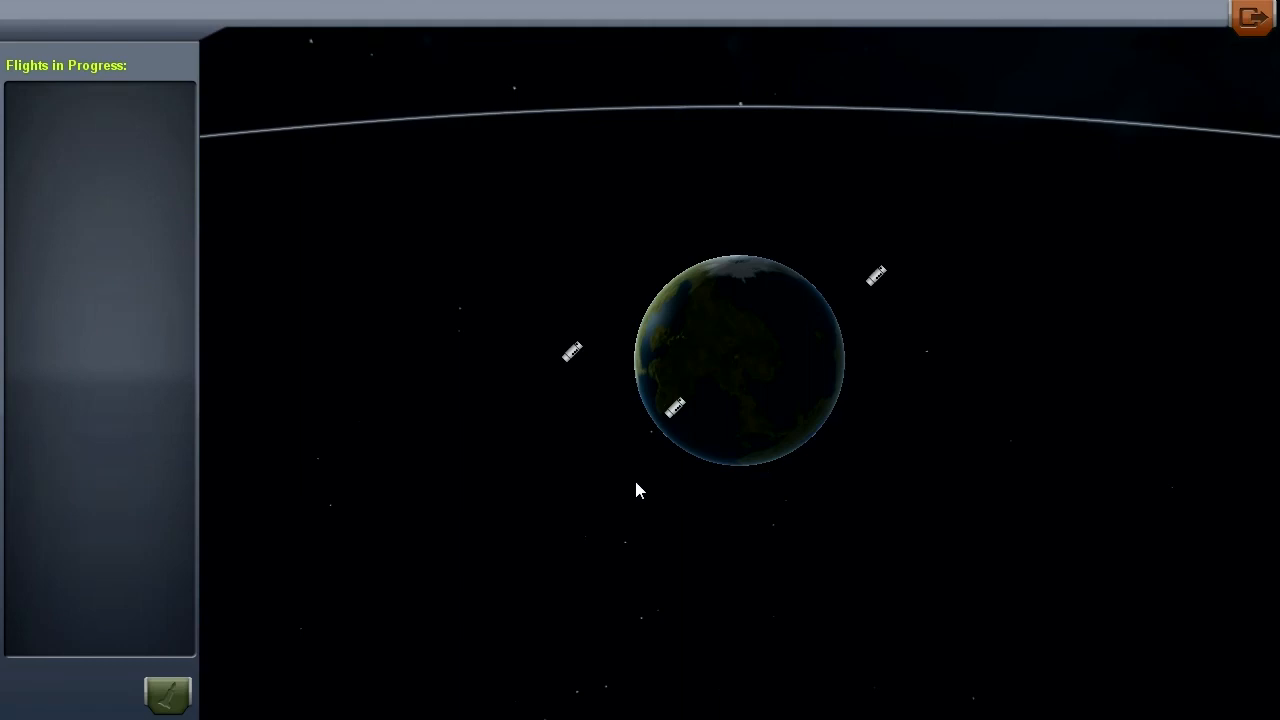
pyautogui.moveTo(675, 410)
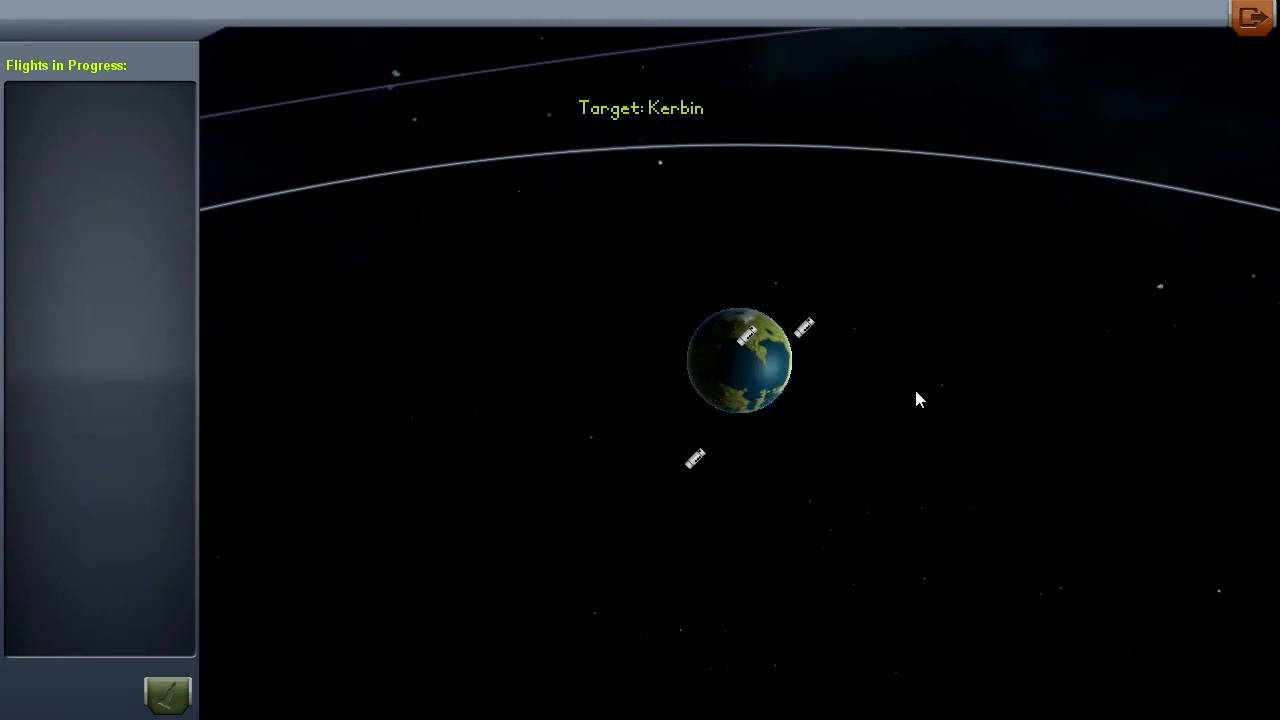
pyautogui.moveTo(915, 472)
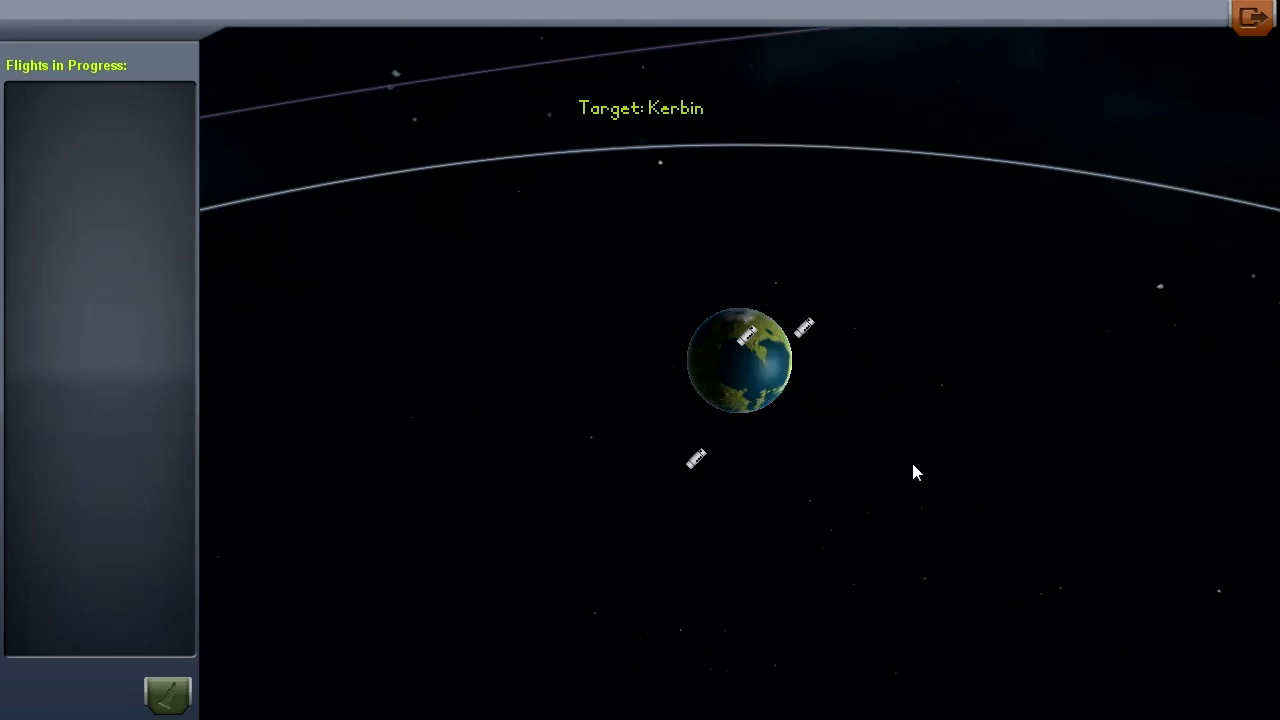
pyautogui.moveTo(820, 348)
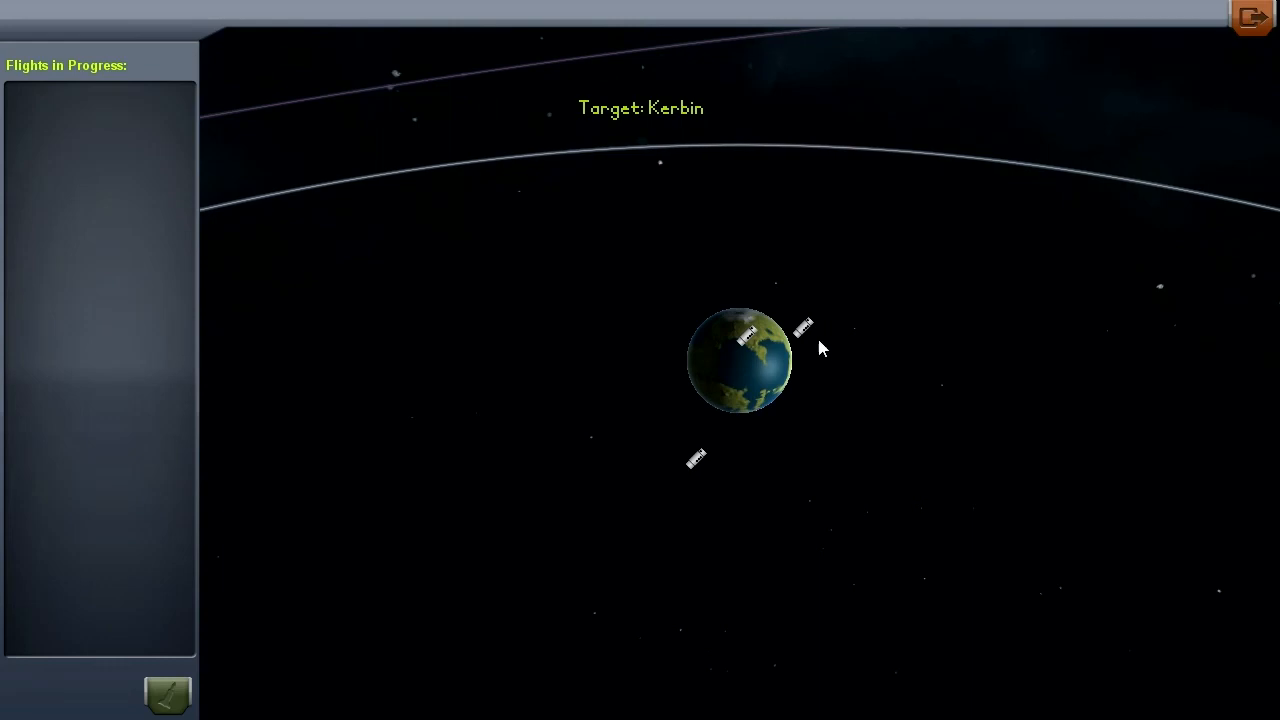
pyautogui.moveTo(855, 443)
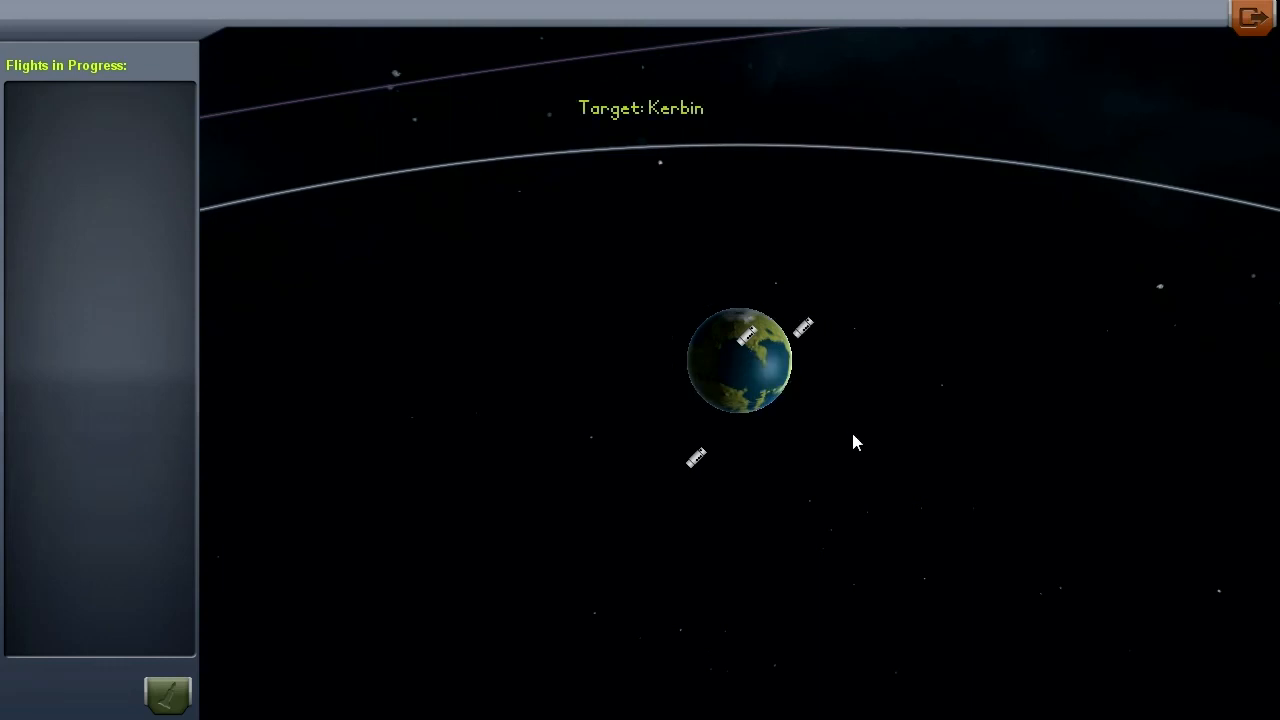
pyautogui.click(696, 458)
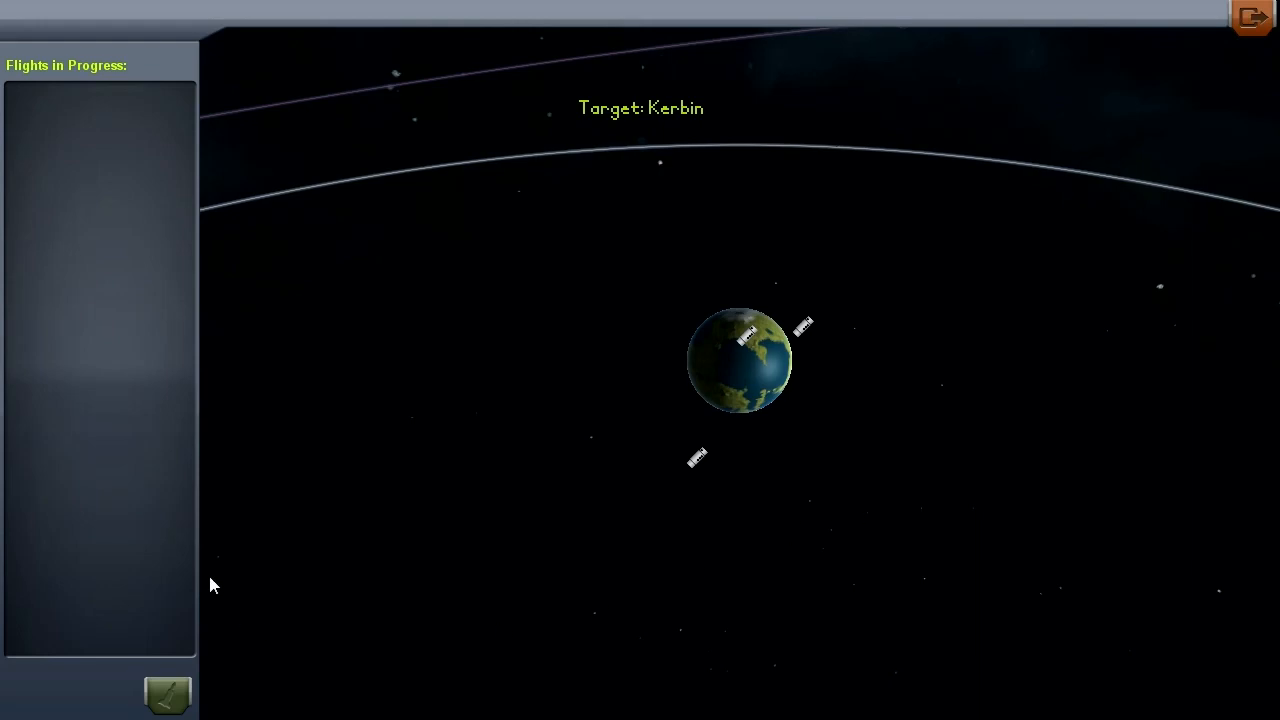
pyautogui.moveTo(1165, 27)
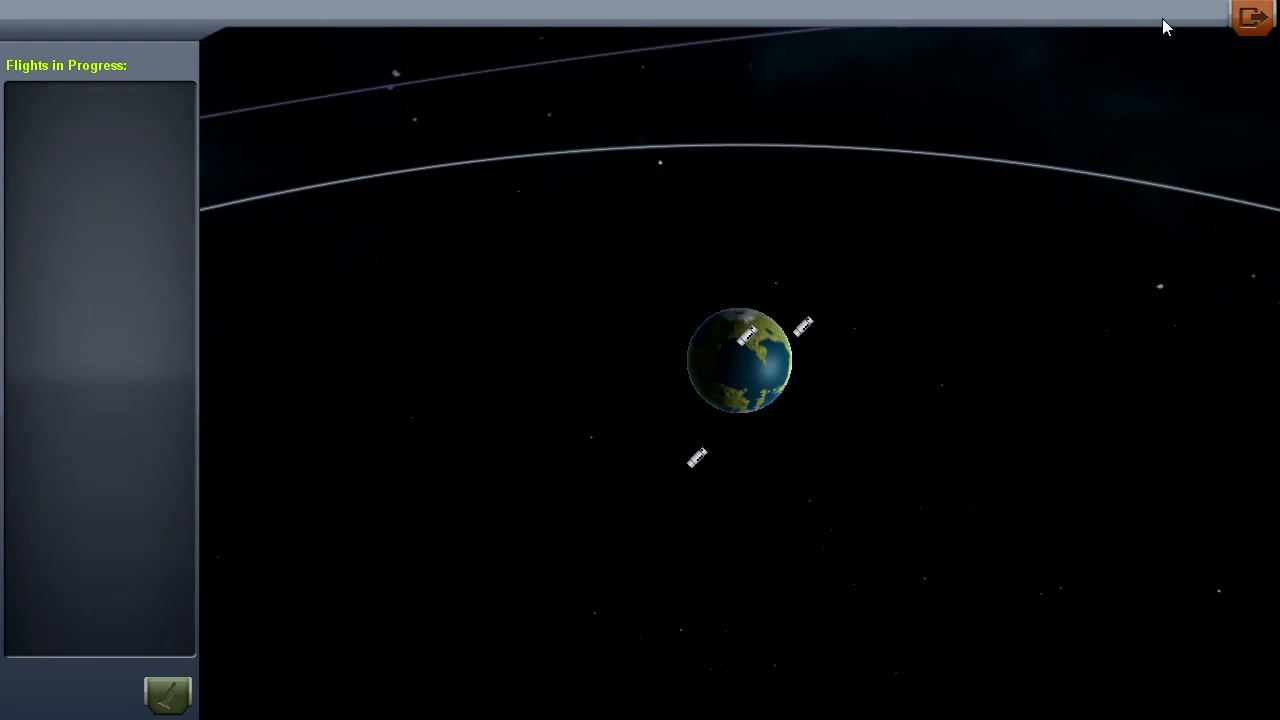
pyautogui.moveTo(1251, 18)
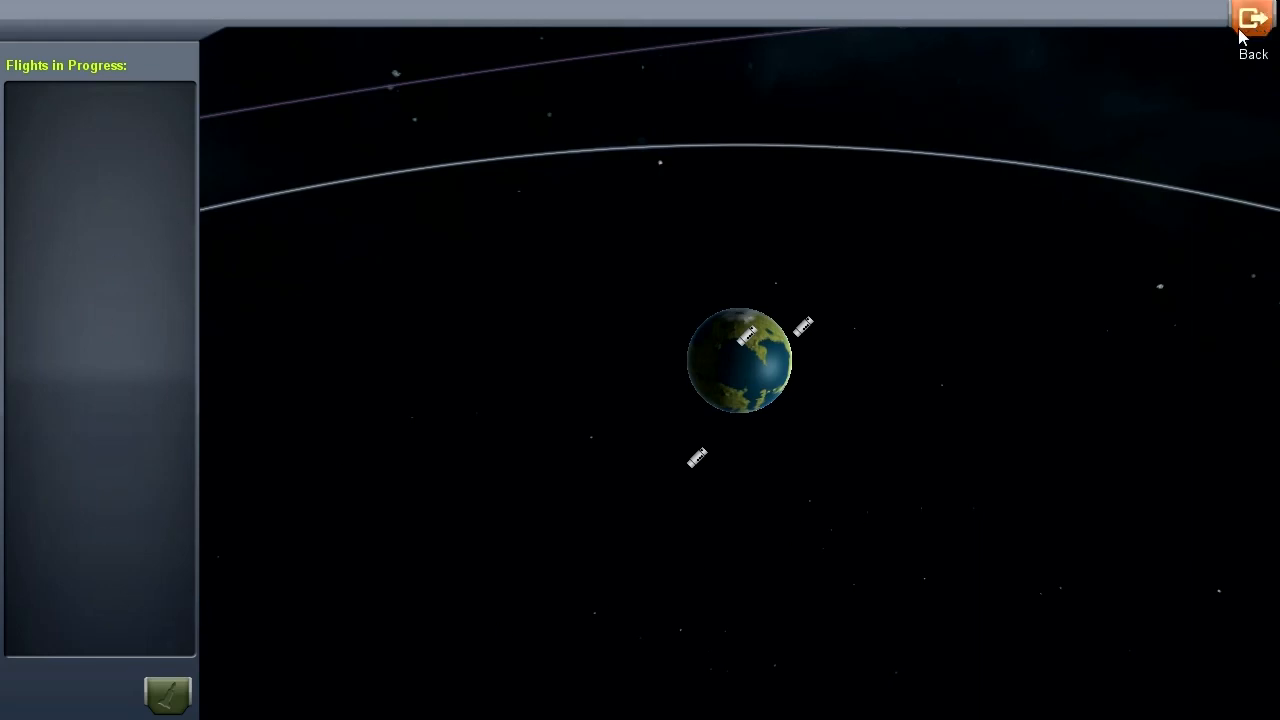
pyautogui.click(1252, 18)
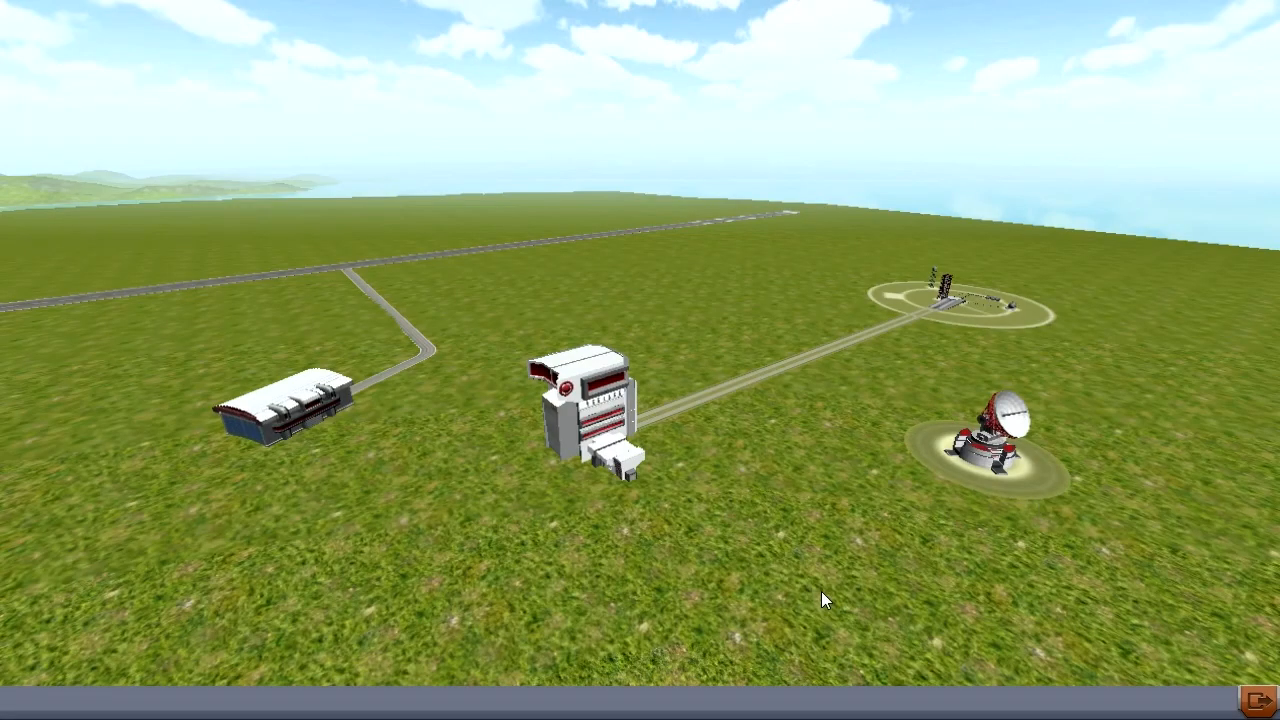